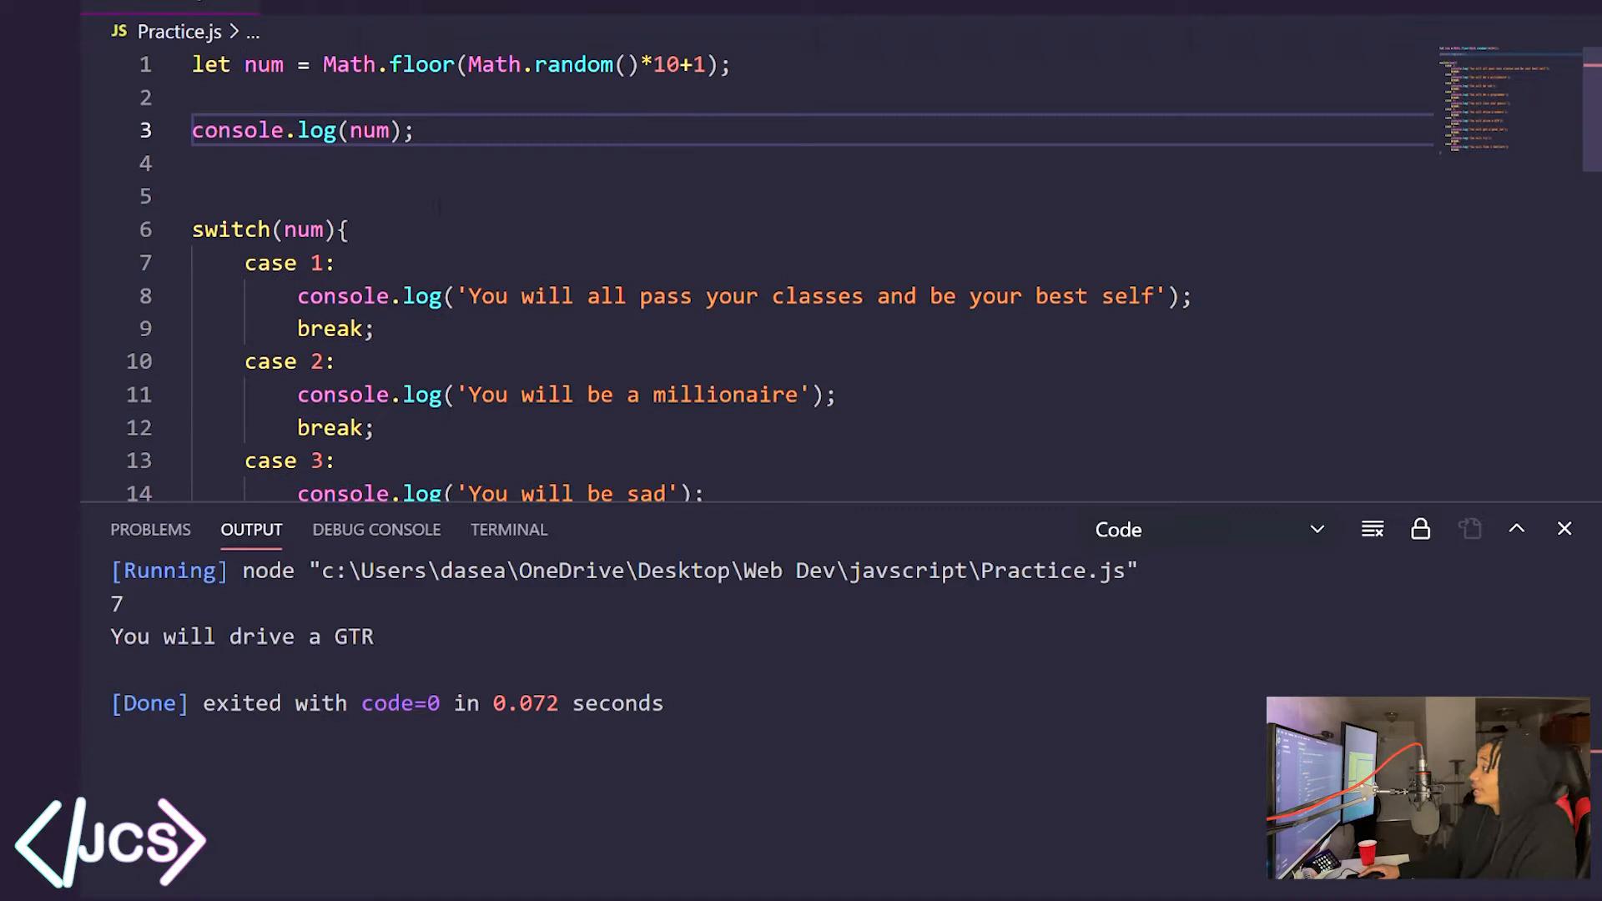
Scroll through the ten fortune cases down to 'You will find 3 dollars' at the switch's end
{"action": "scroll", "scroll_direction": "down", "scroll_amount": 3}
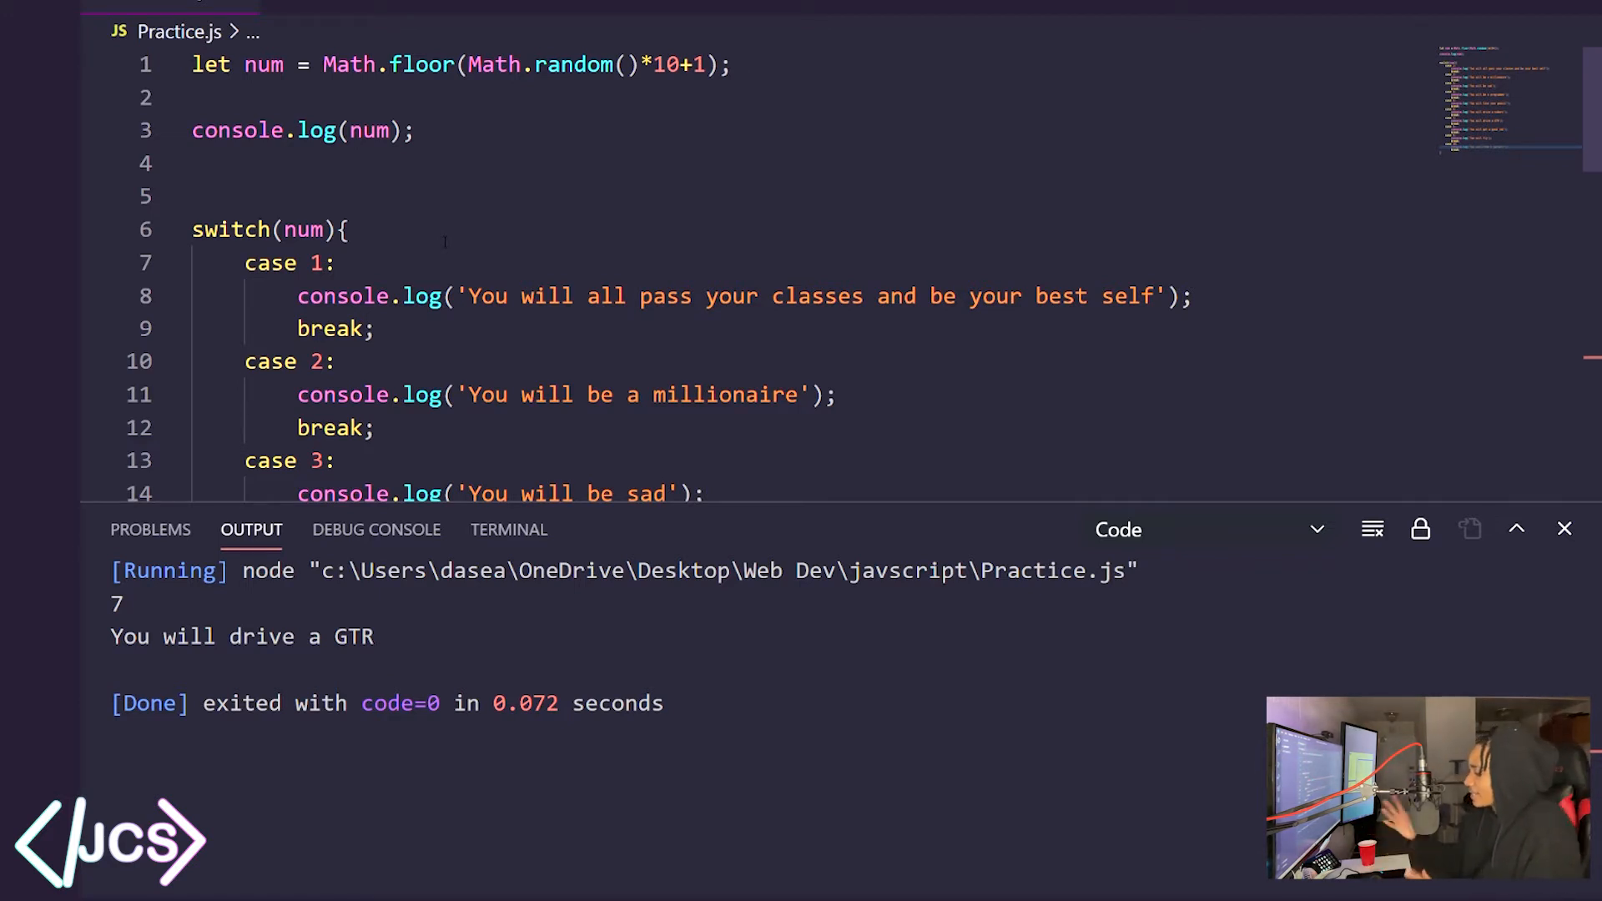
{"action": "scroll", "scroll_direction": "down", "scroll_amount": 3}
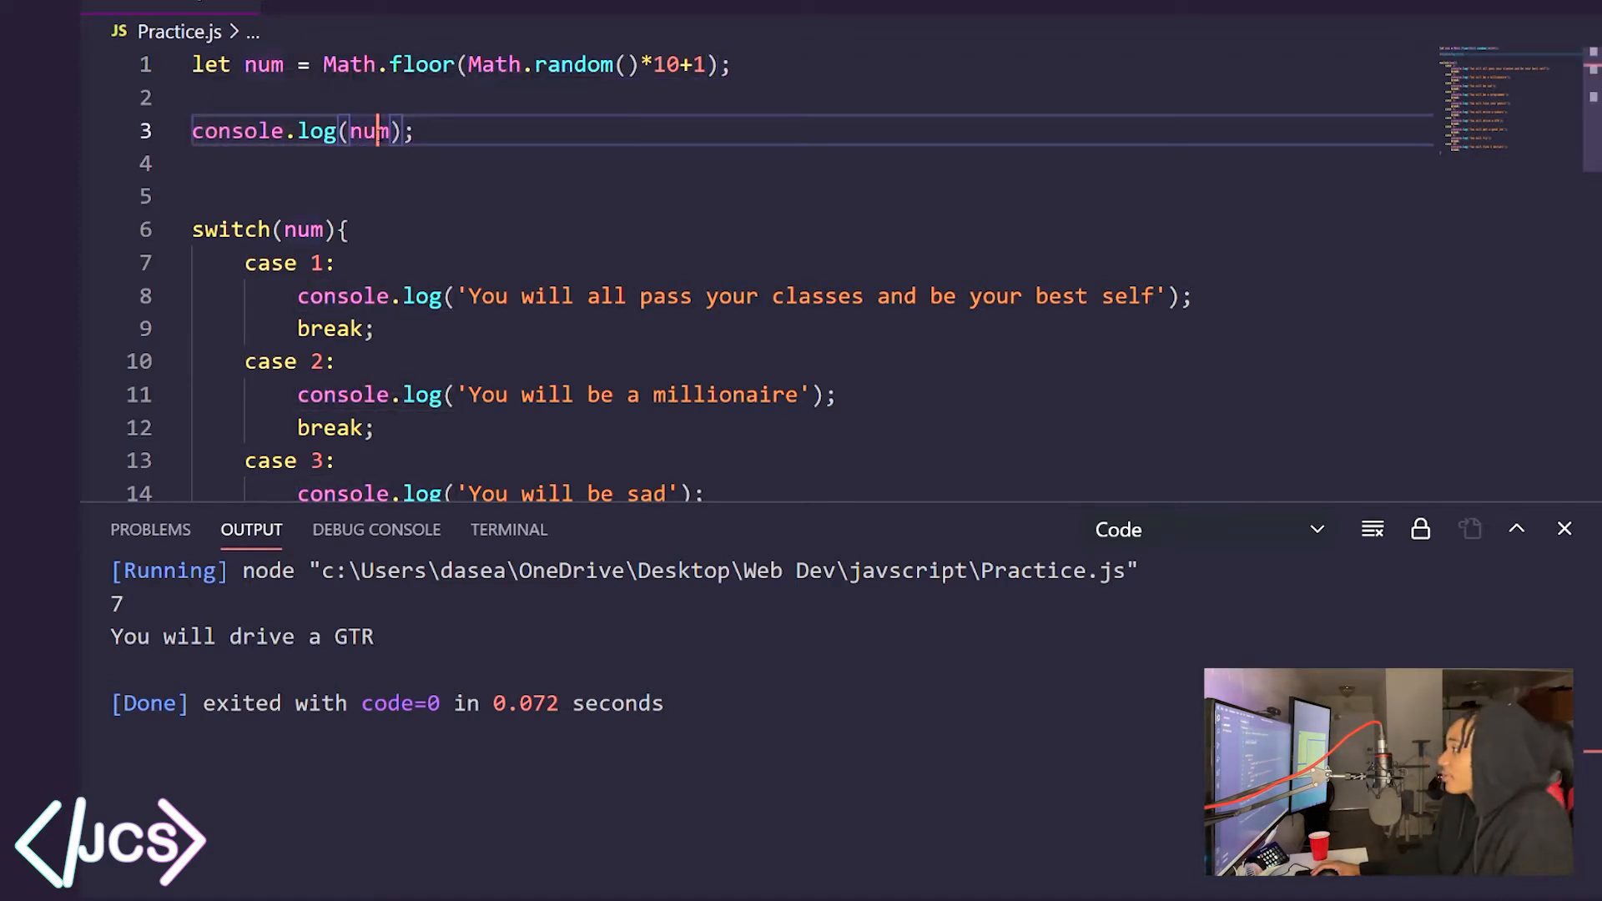
{"action": "mouse_move", "coordinate": [114, 664]}
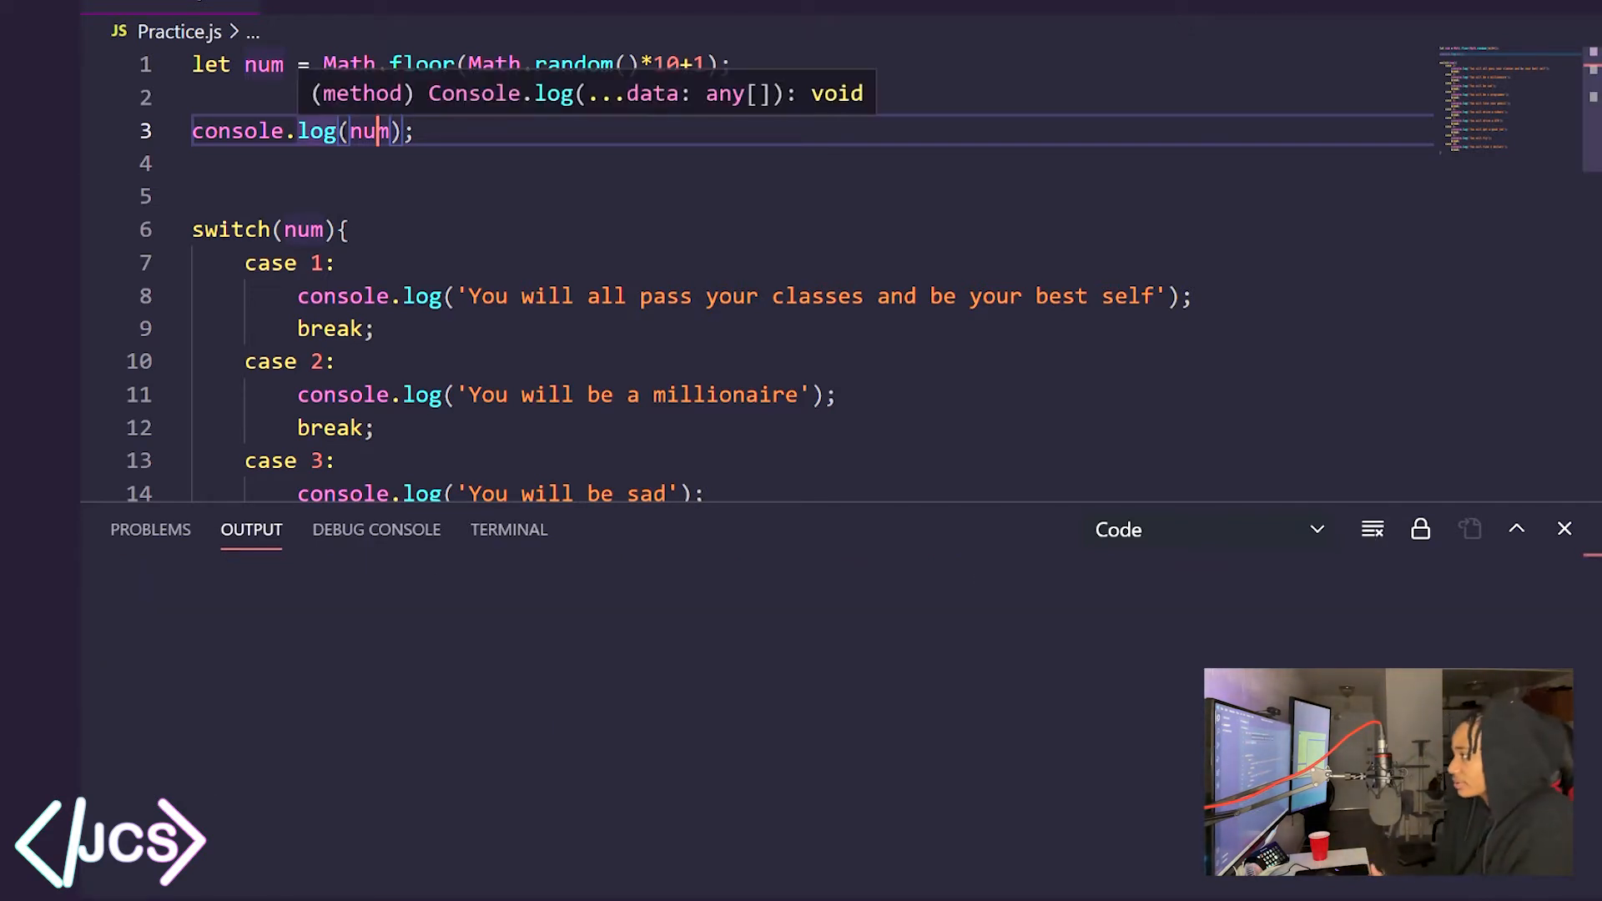
{"action": "scroll", "scroll_direction": "down", "scroll_amount": 3}
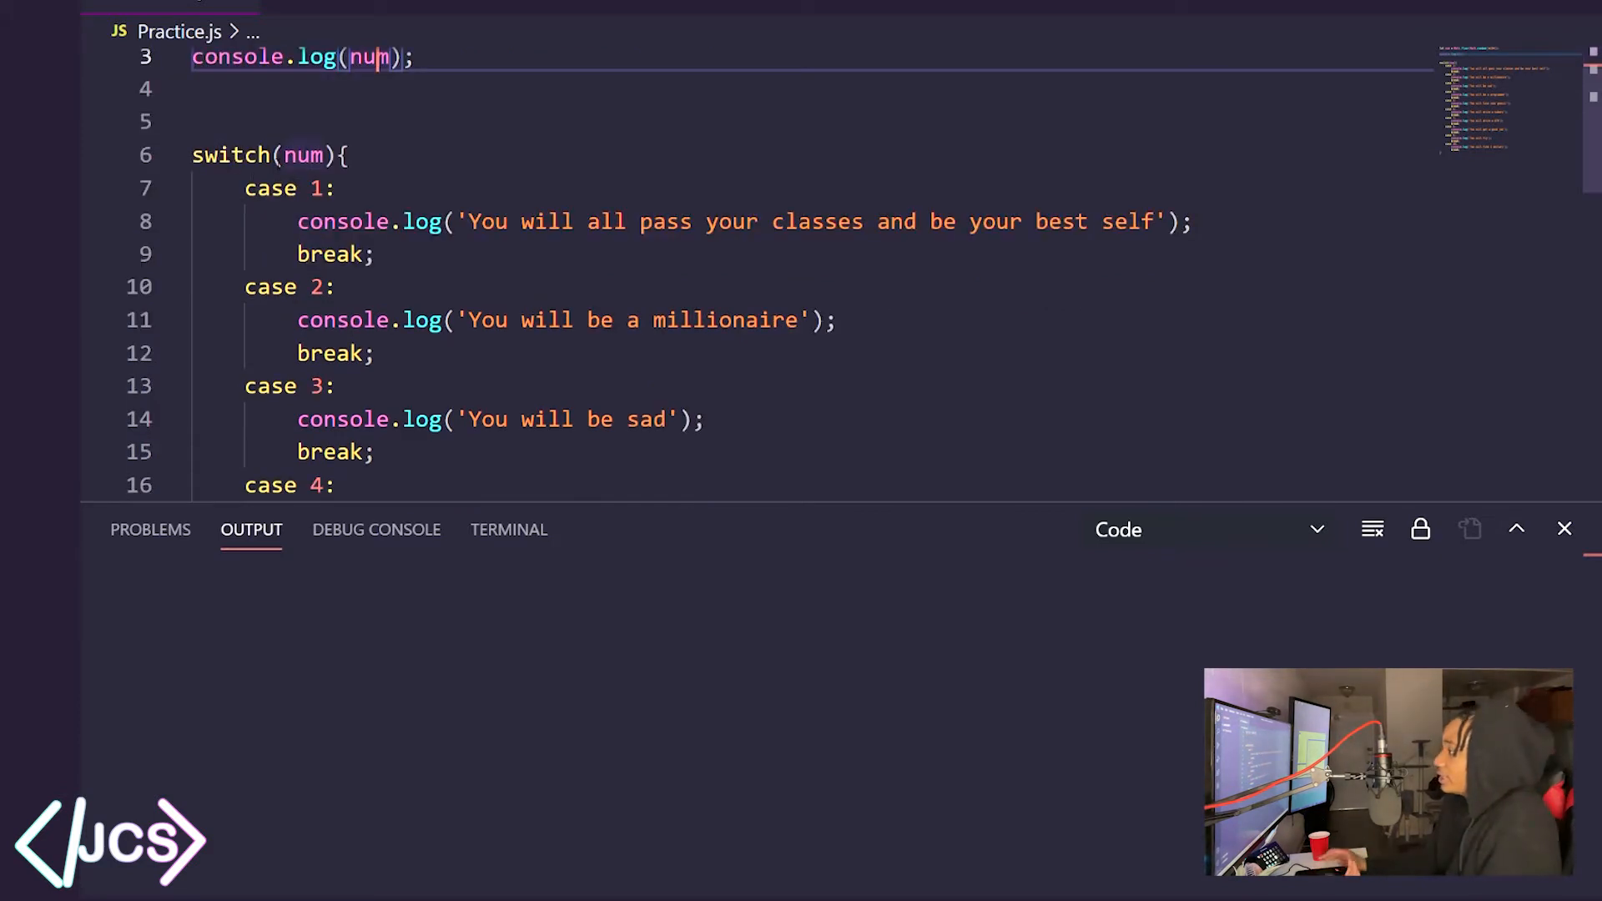
{"action": "scroll", "scroll_direction": "down", "scroll_amount": 3}
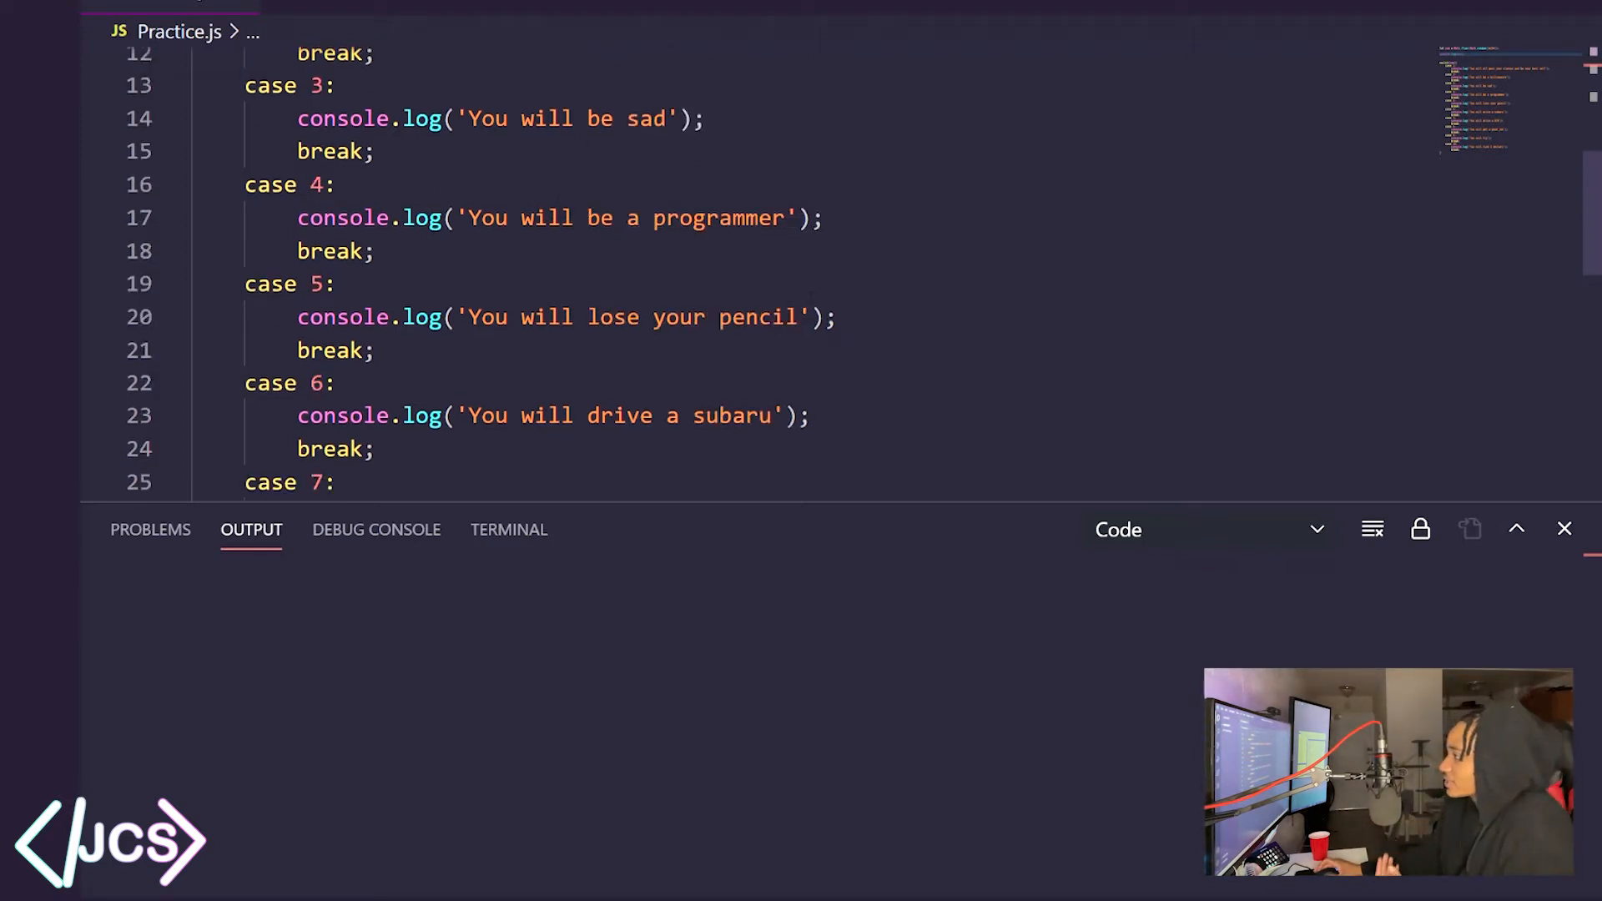
{"action": "scroll", "scroll_direction": "up", "scroll_amount": 3}
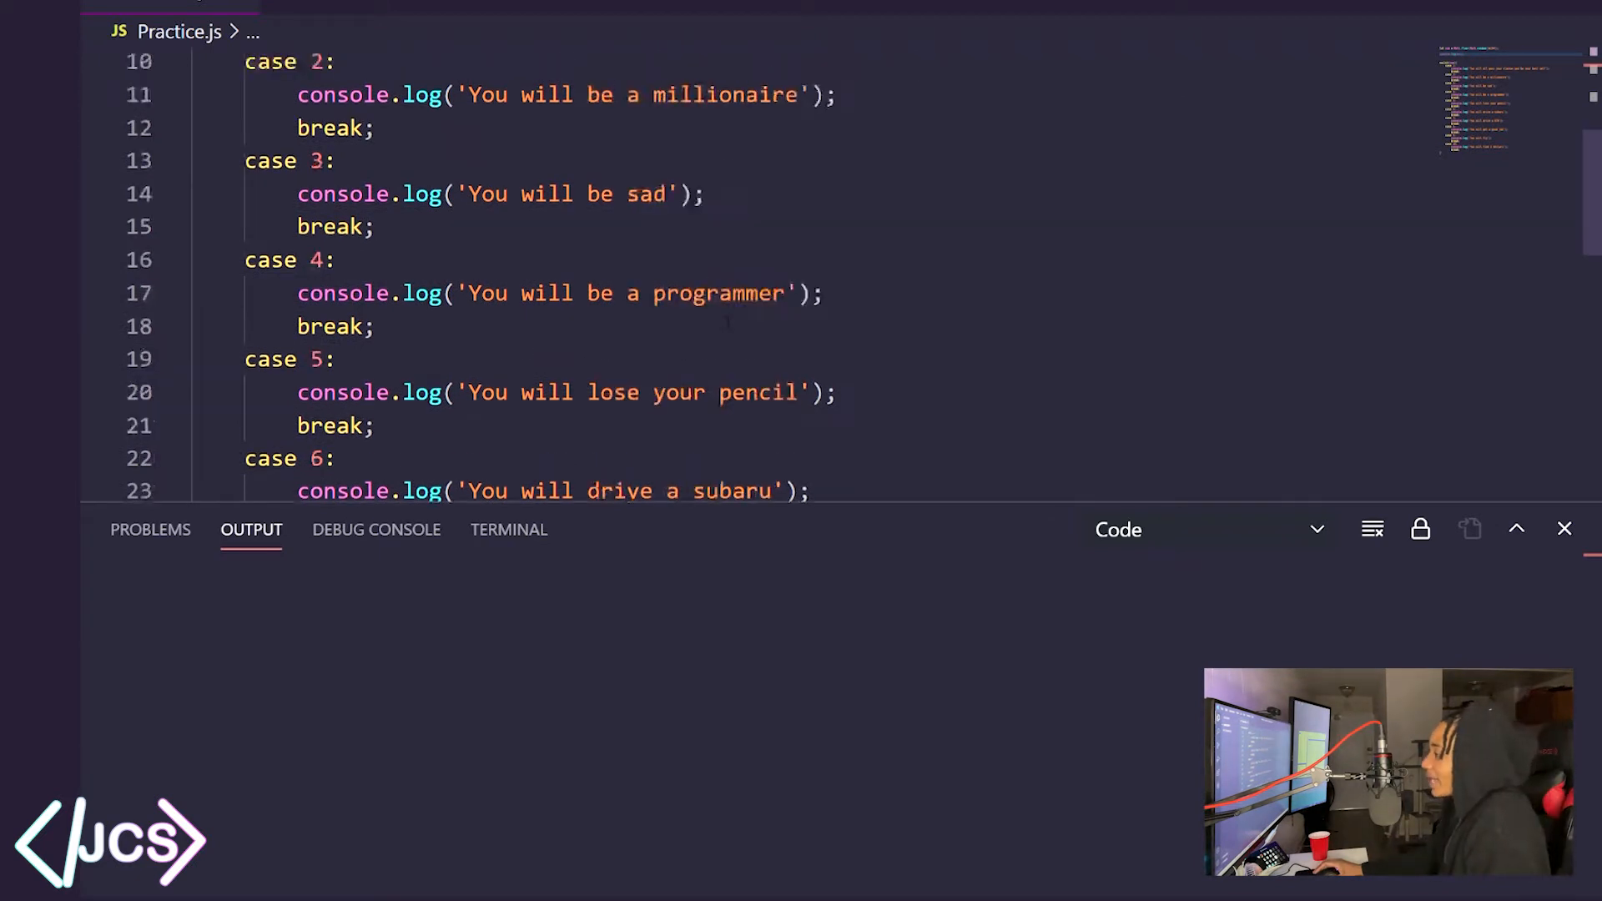
{"action": "scroll", "scroll_direction": "down", "scroll_amount": 3}
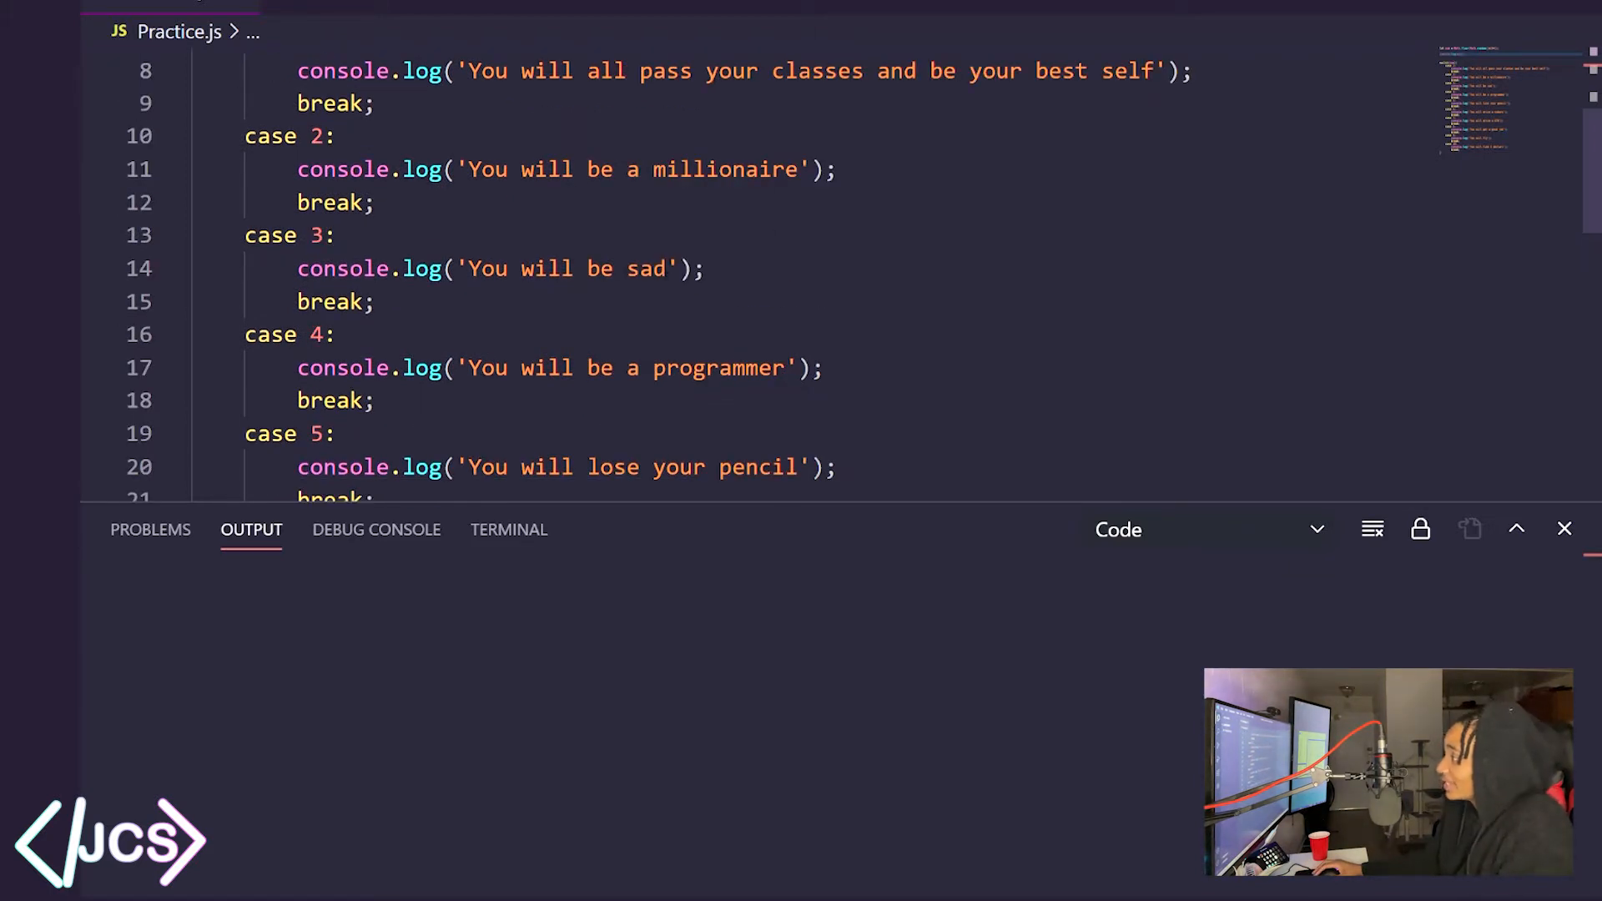
{"action": "scroll", "scroll_direction": "down", "scroll_amount": 3}
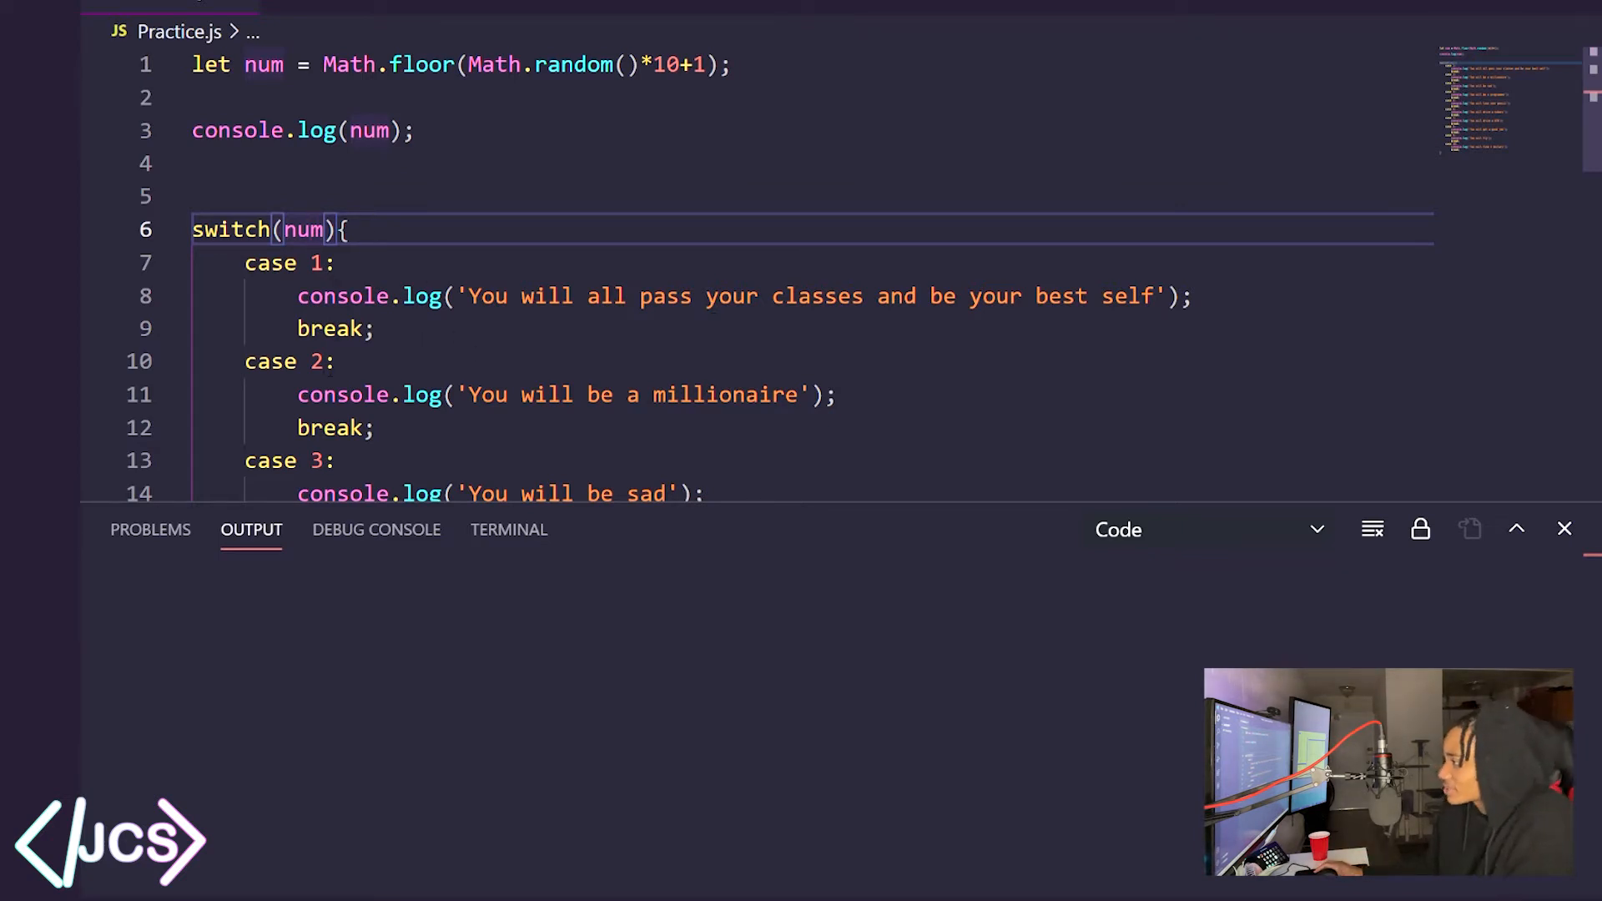
{"action": "scroll", "scroll_direction": "down", "scroll_amount": 3}
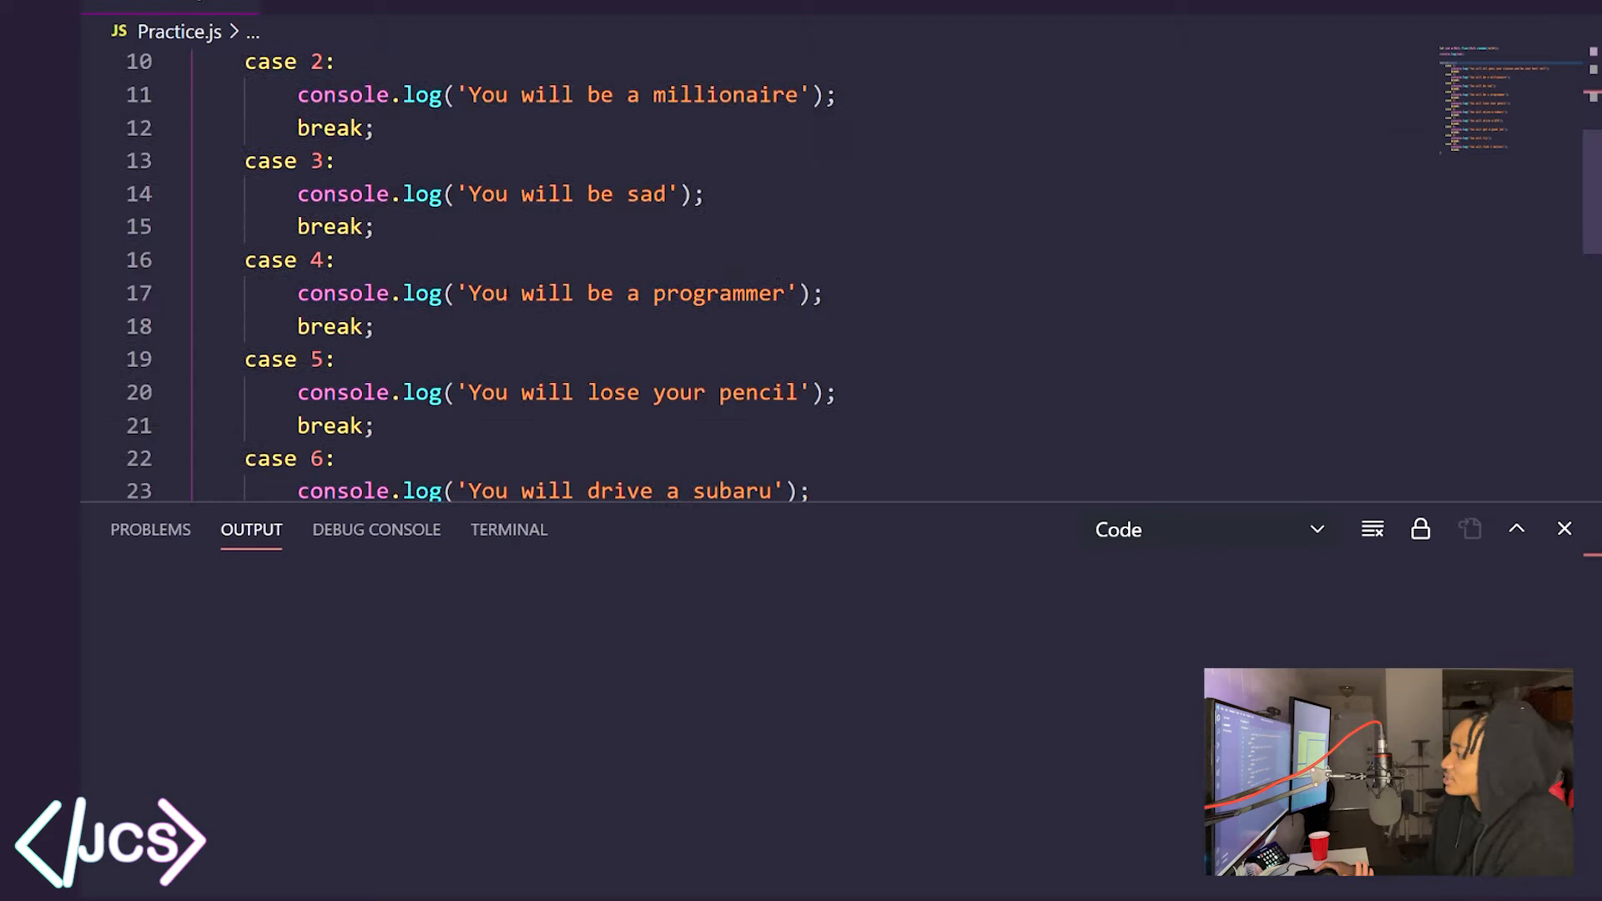
{"action": "scroll", "scroll_direction": "down", "scroll_amount": 3}
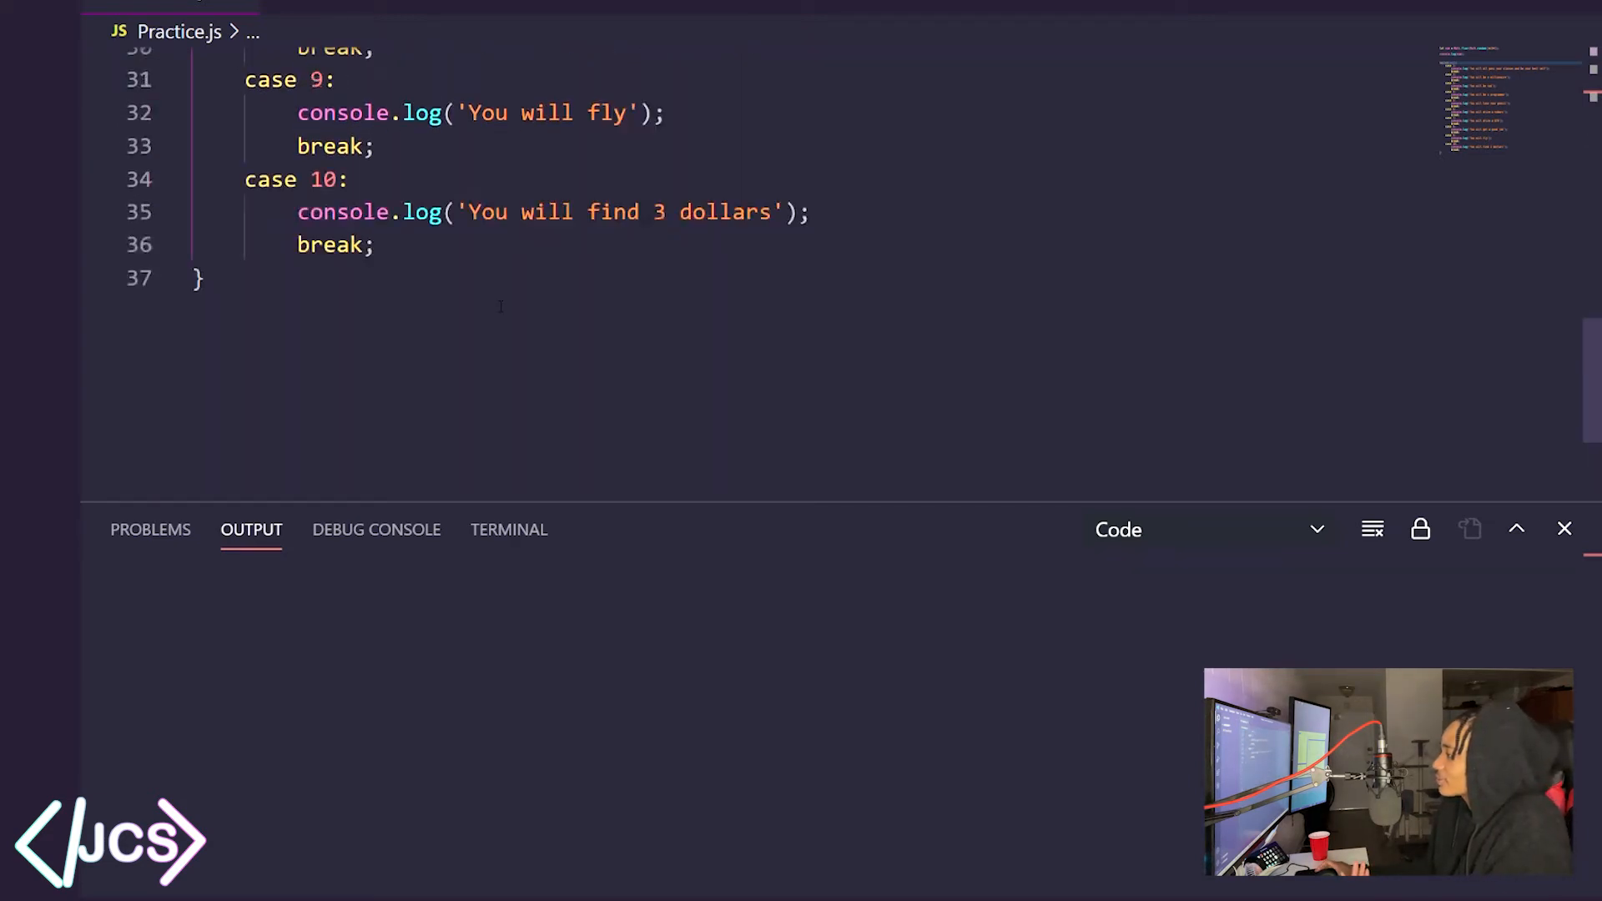
Rerun Practice.js and view its output: 9 and 'You will fly', exit code 0
{"action": "scroll", "scroll_direction": "up", "scroll_amount": 3}
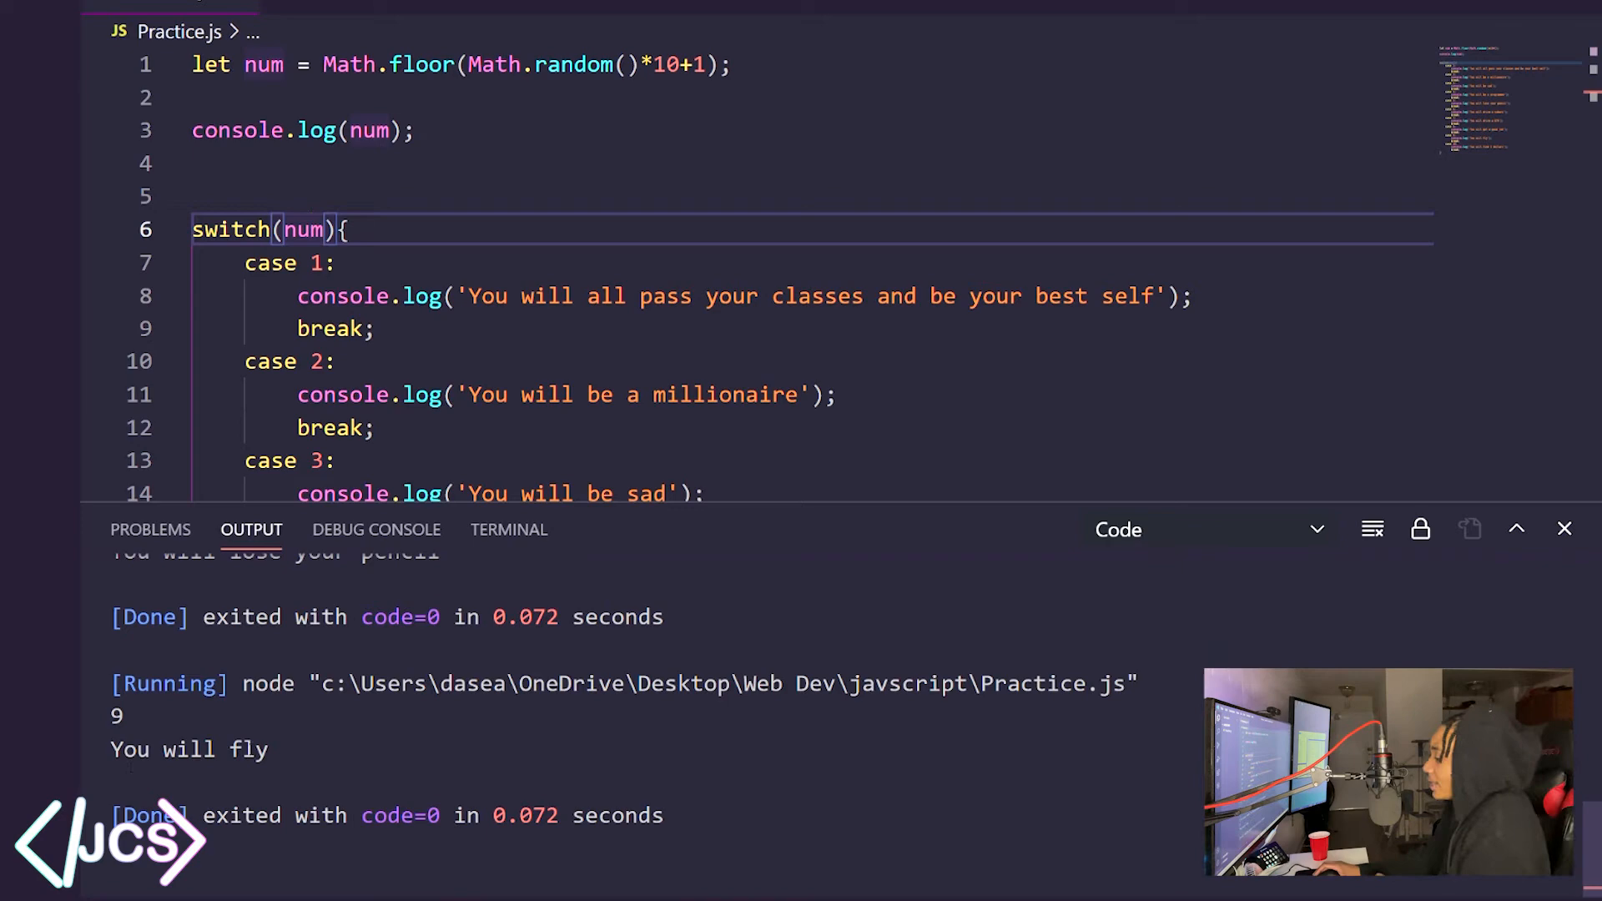
{"action": "scroll", "scroll_direction": "down", "scroll_amount": 3}
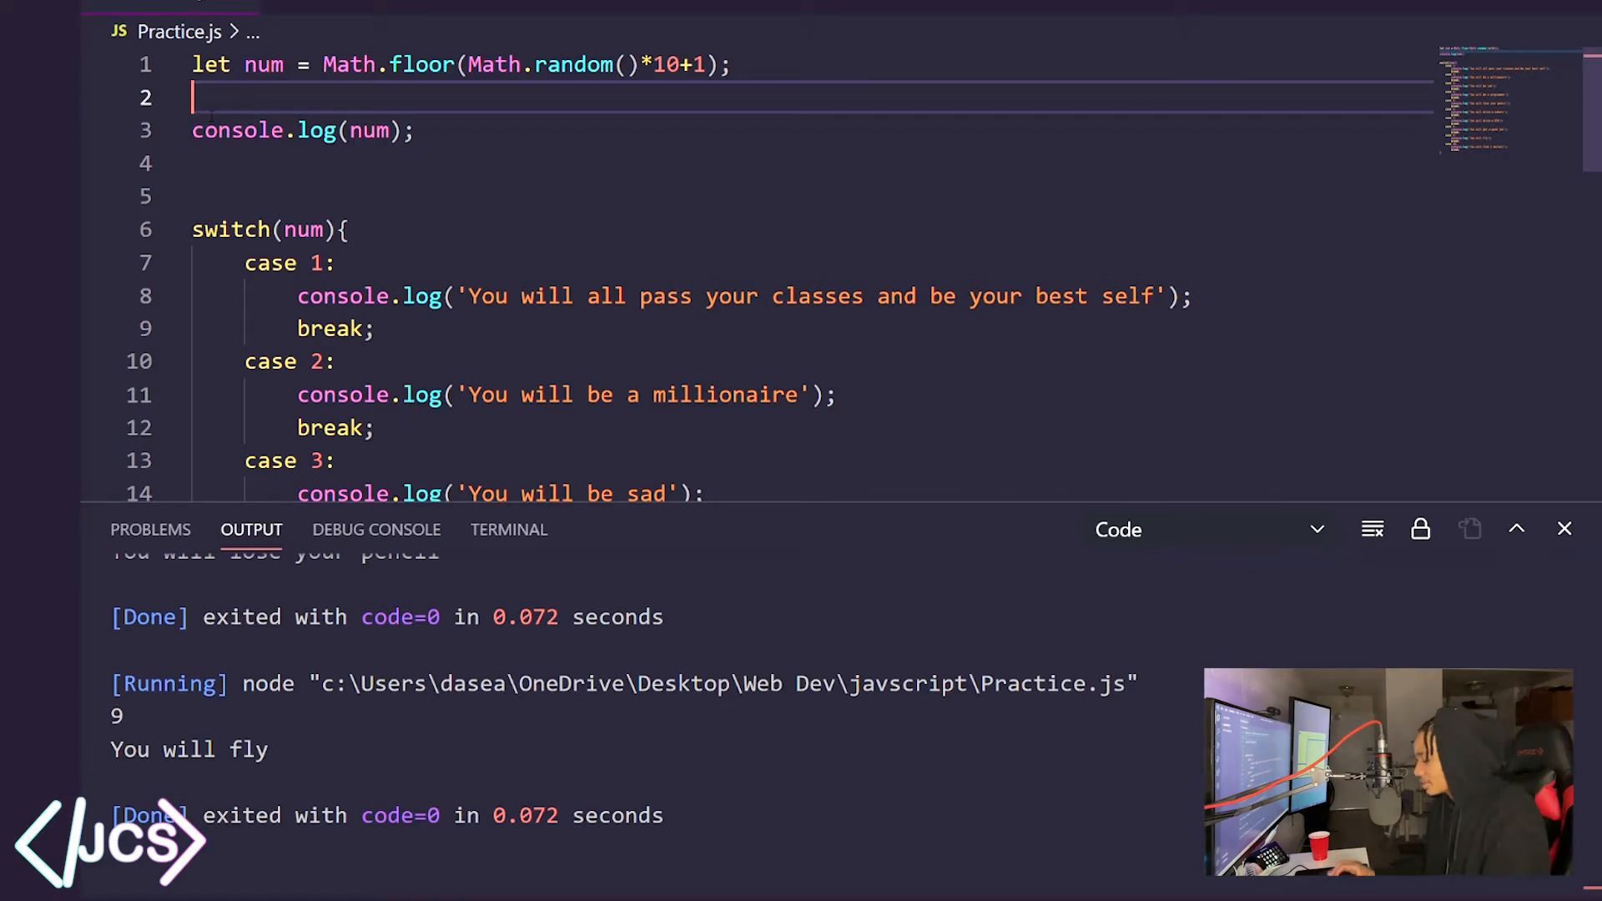
Define 'function Program(){' around the console.log and switch code, closing the brace after it
{"action": "scroll", "scroll_direction": "down", "scroll_amount": 3}
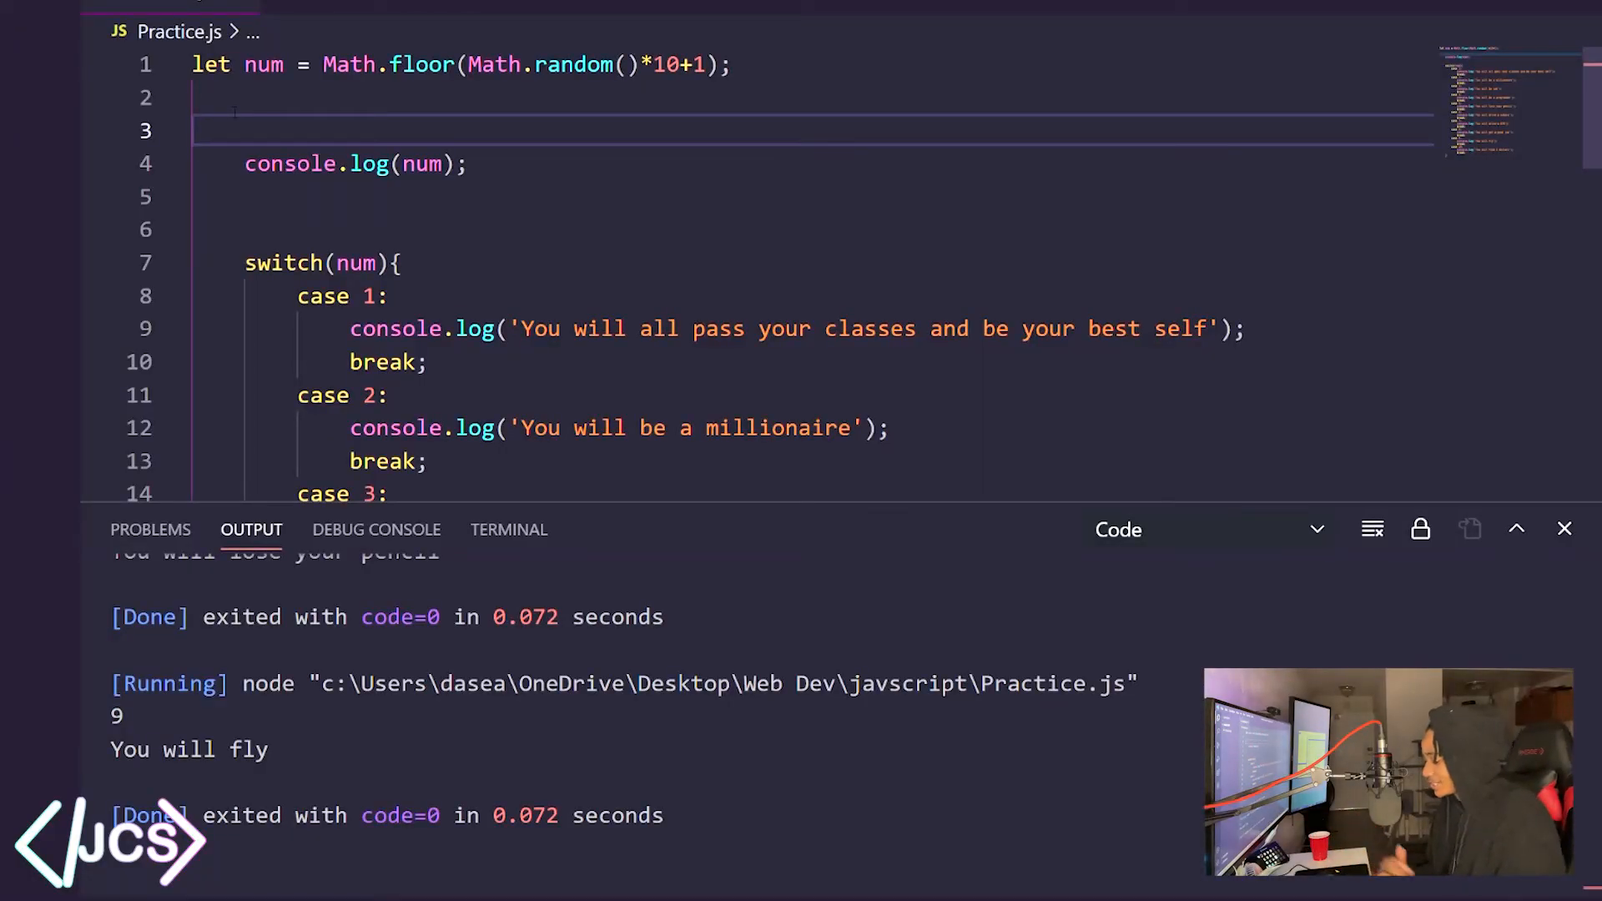
{"action": "type", "text": "fuction"}
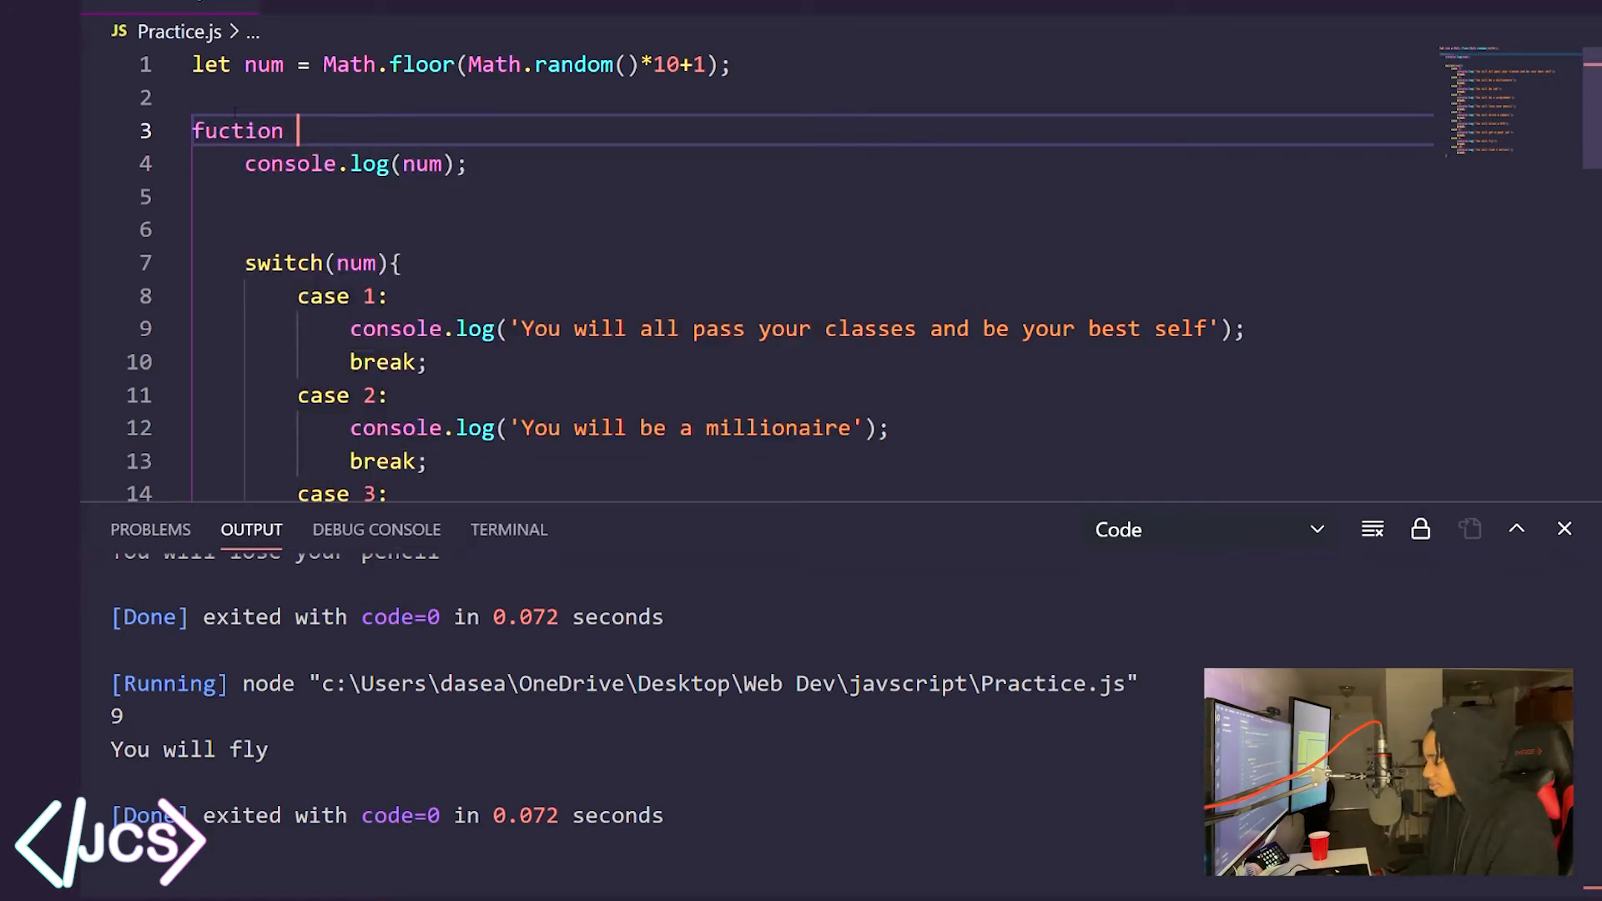
{"action": "type", "text": "prog"}
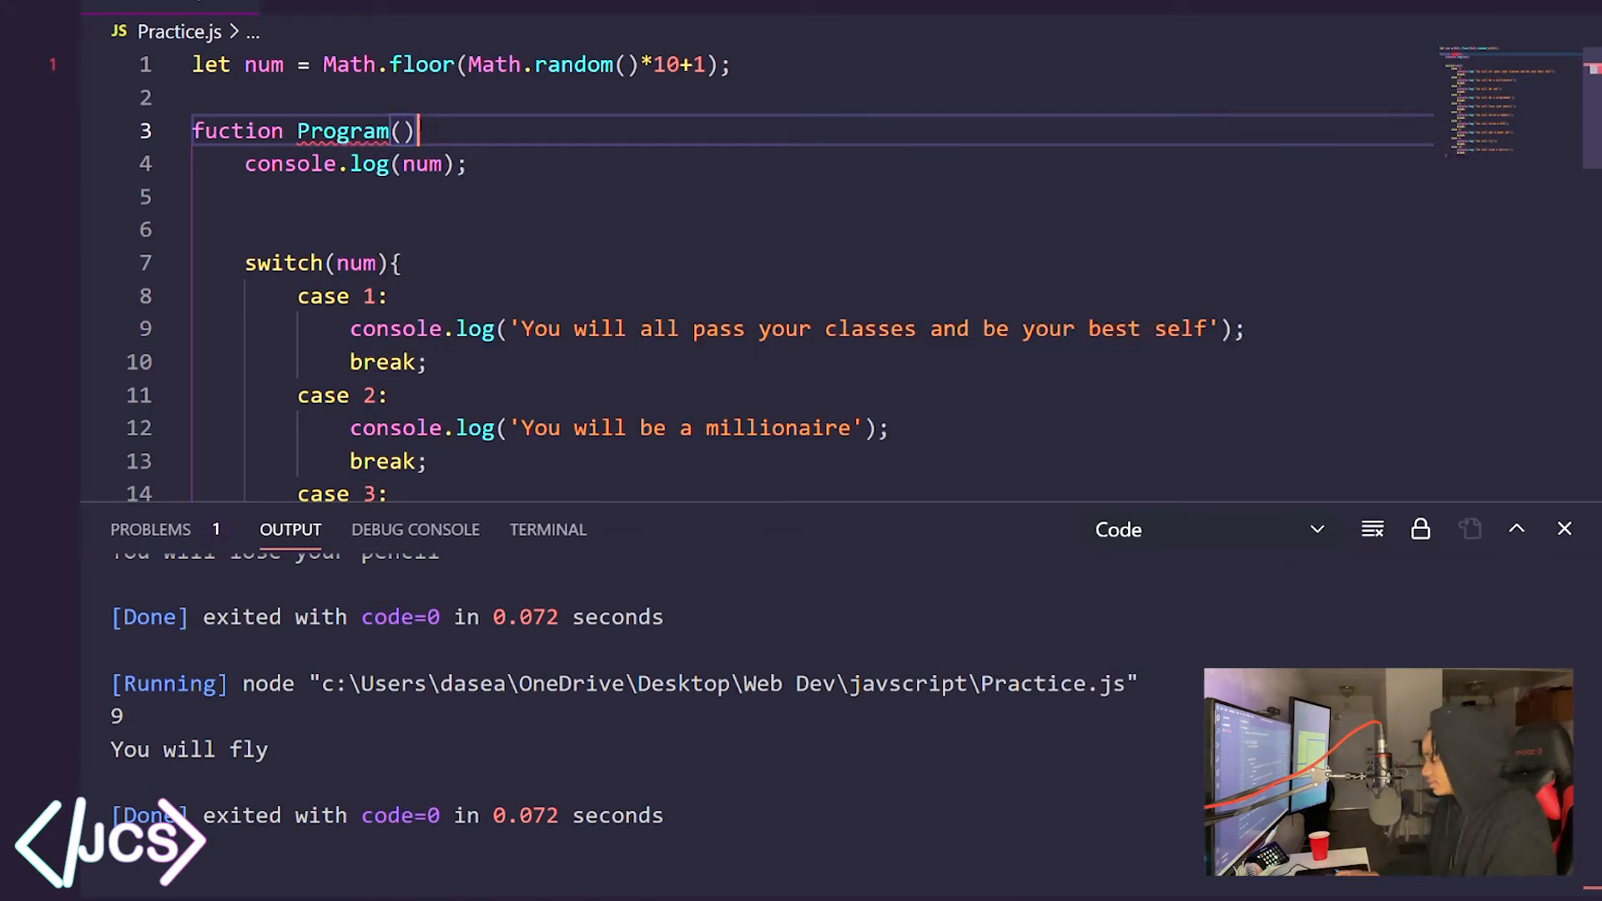
{"action": "type", "text": "{}"}
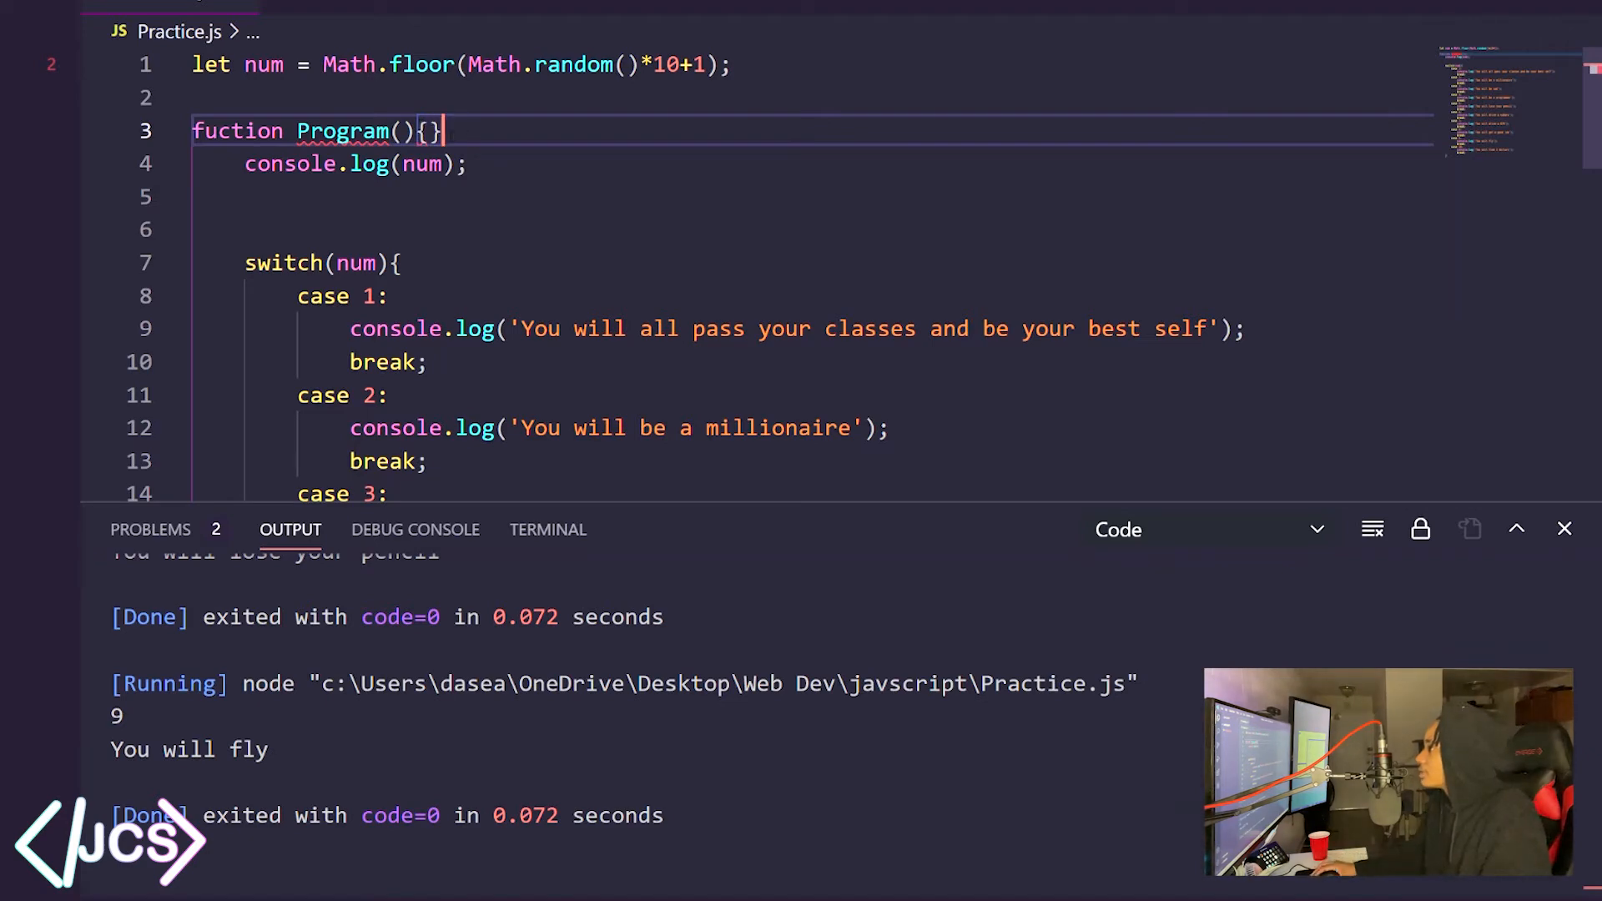
{"action": "scroll", "scroll_direction": "down", "scroll_amount": 3}
{"action": "type", "text": "n"}
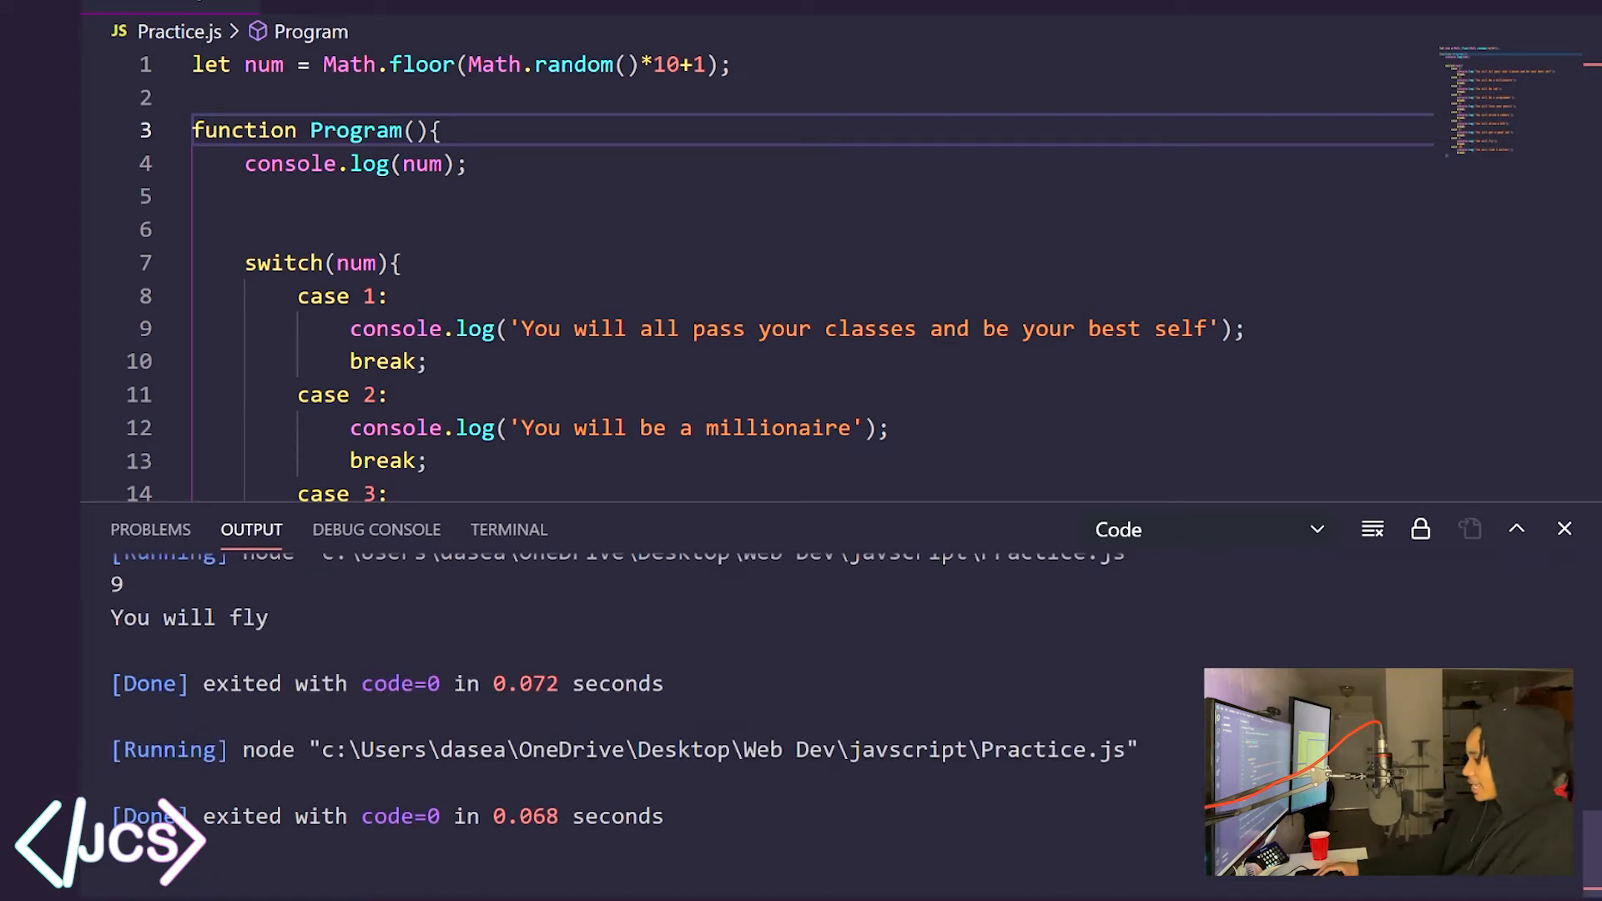
Rerun the file to confirm the wrapped code now prints nothing, exit code 0
{"action": "left_click", "coordinate": [1372, 529]}
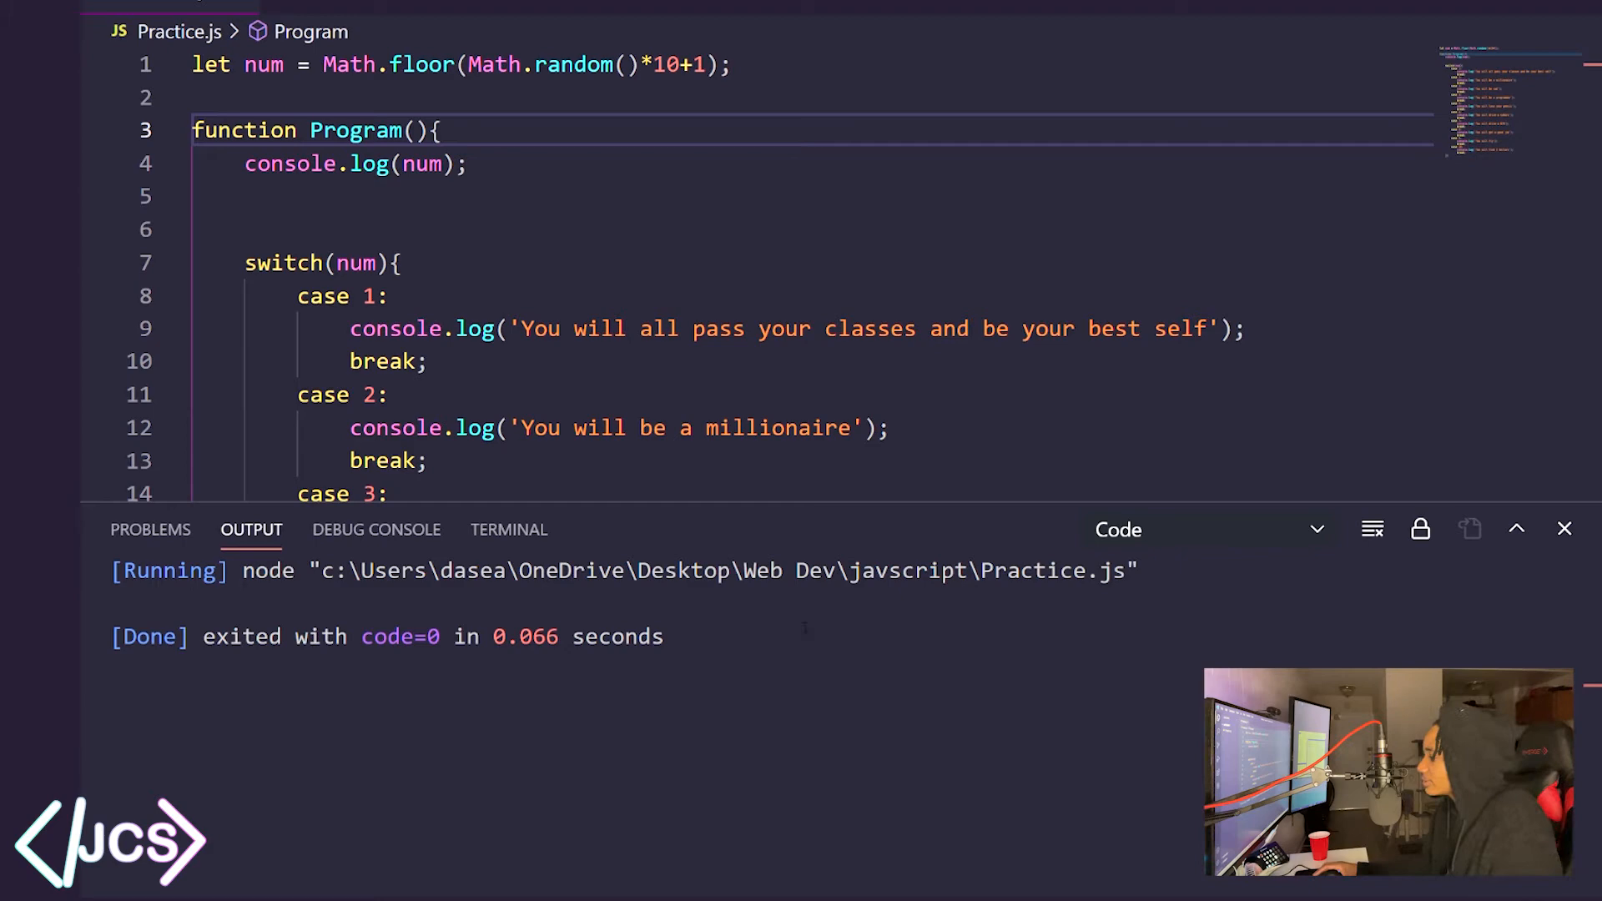
{"action": "scroll", "scroll_direction": "down", "scroll_amount": 3}
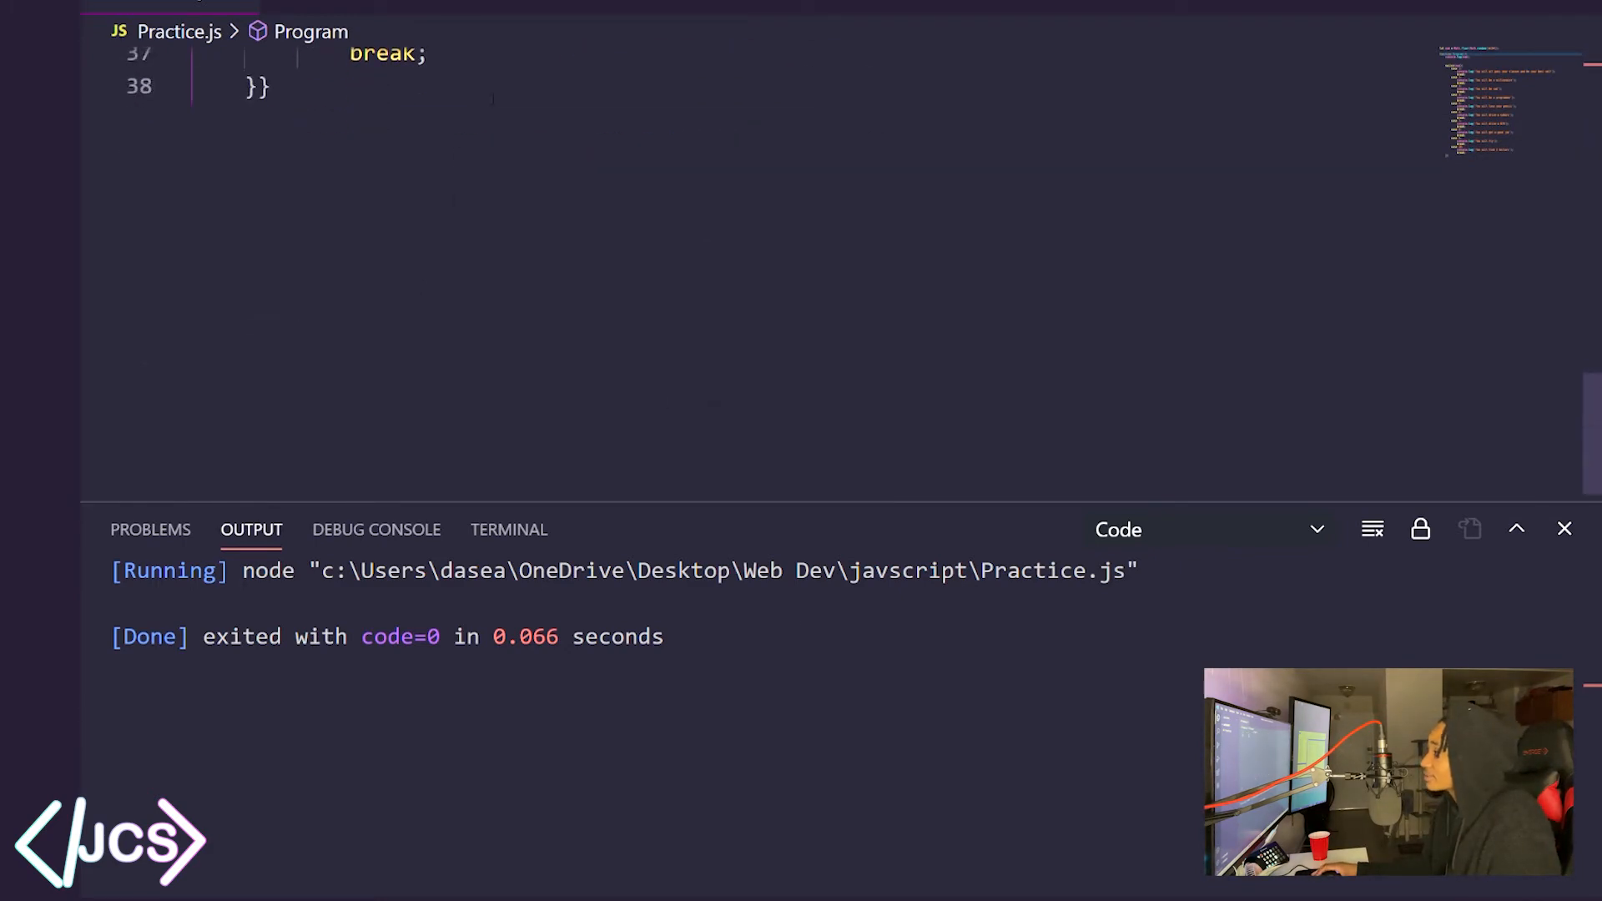
Add 'Program();' on a new line below the function definition
{"action": "key", "text": "Enter"}
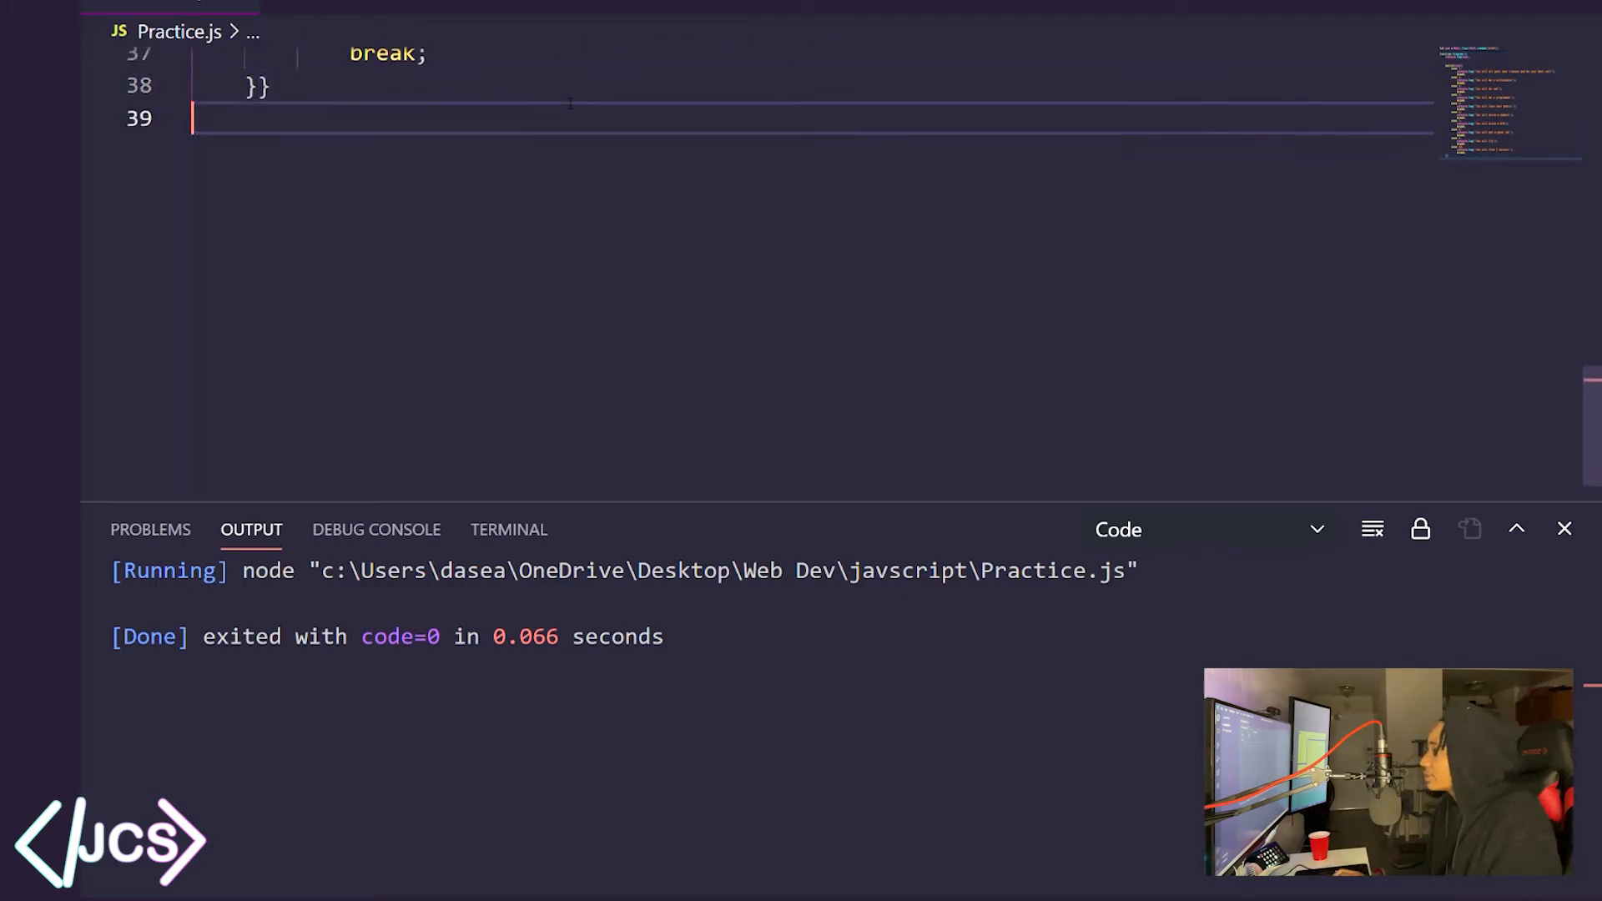
{"action": "type", "text": "Program("}
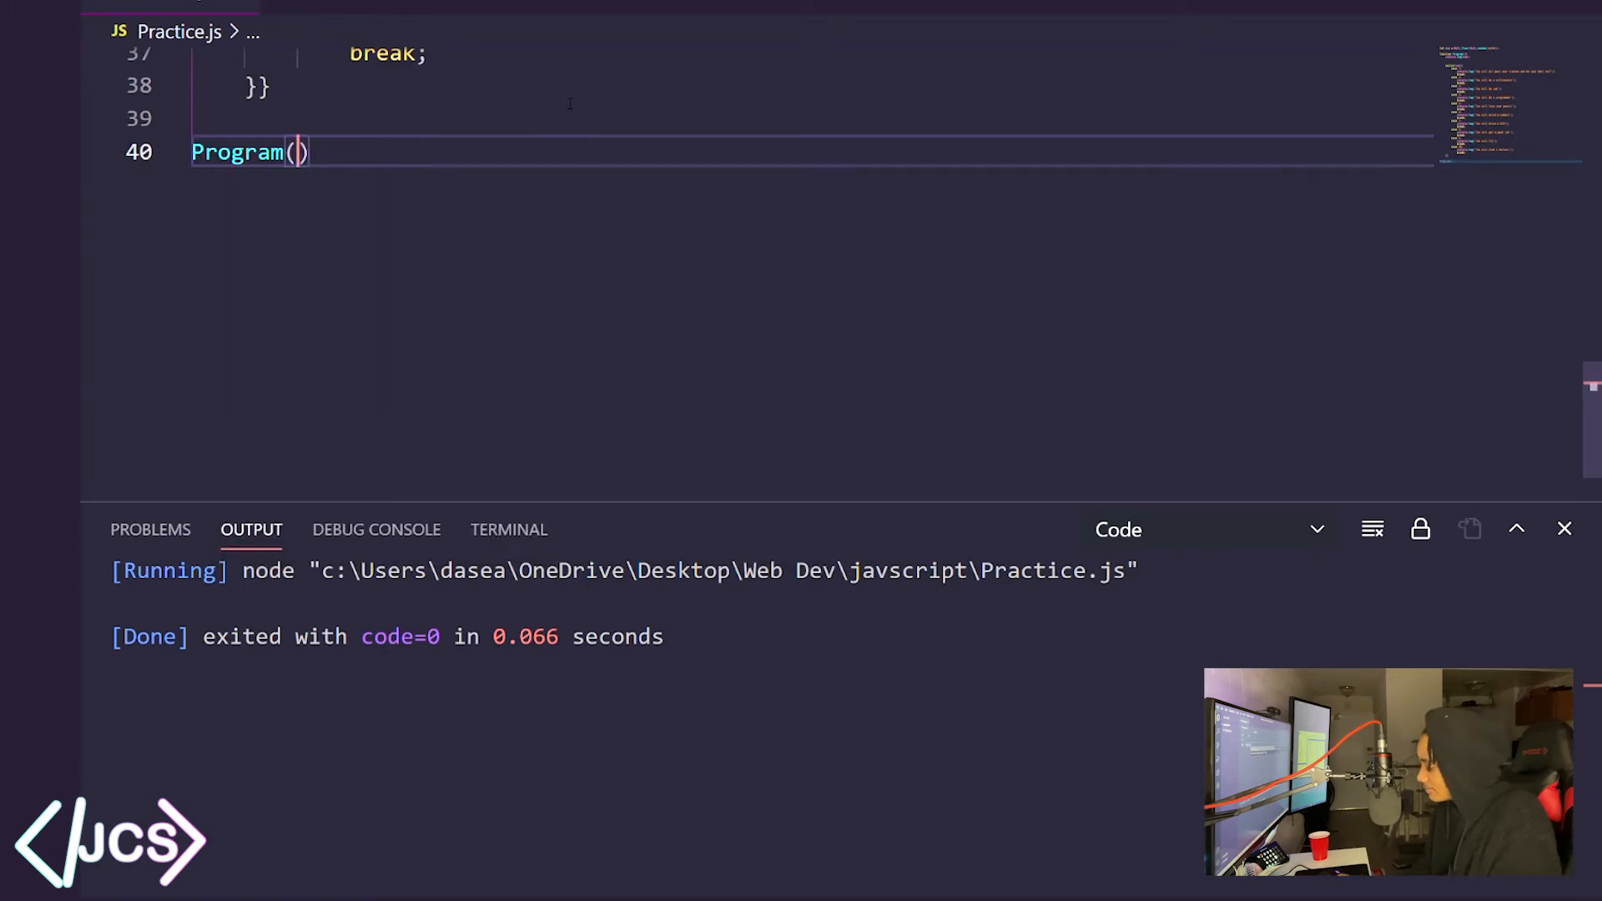
{"action": "type", "text": ";"}
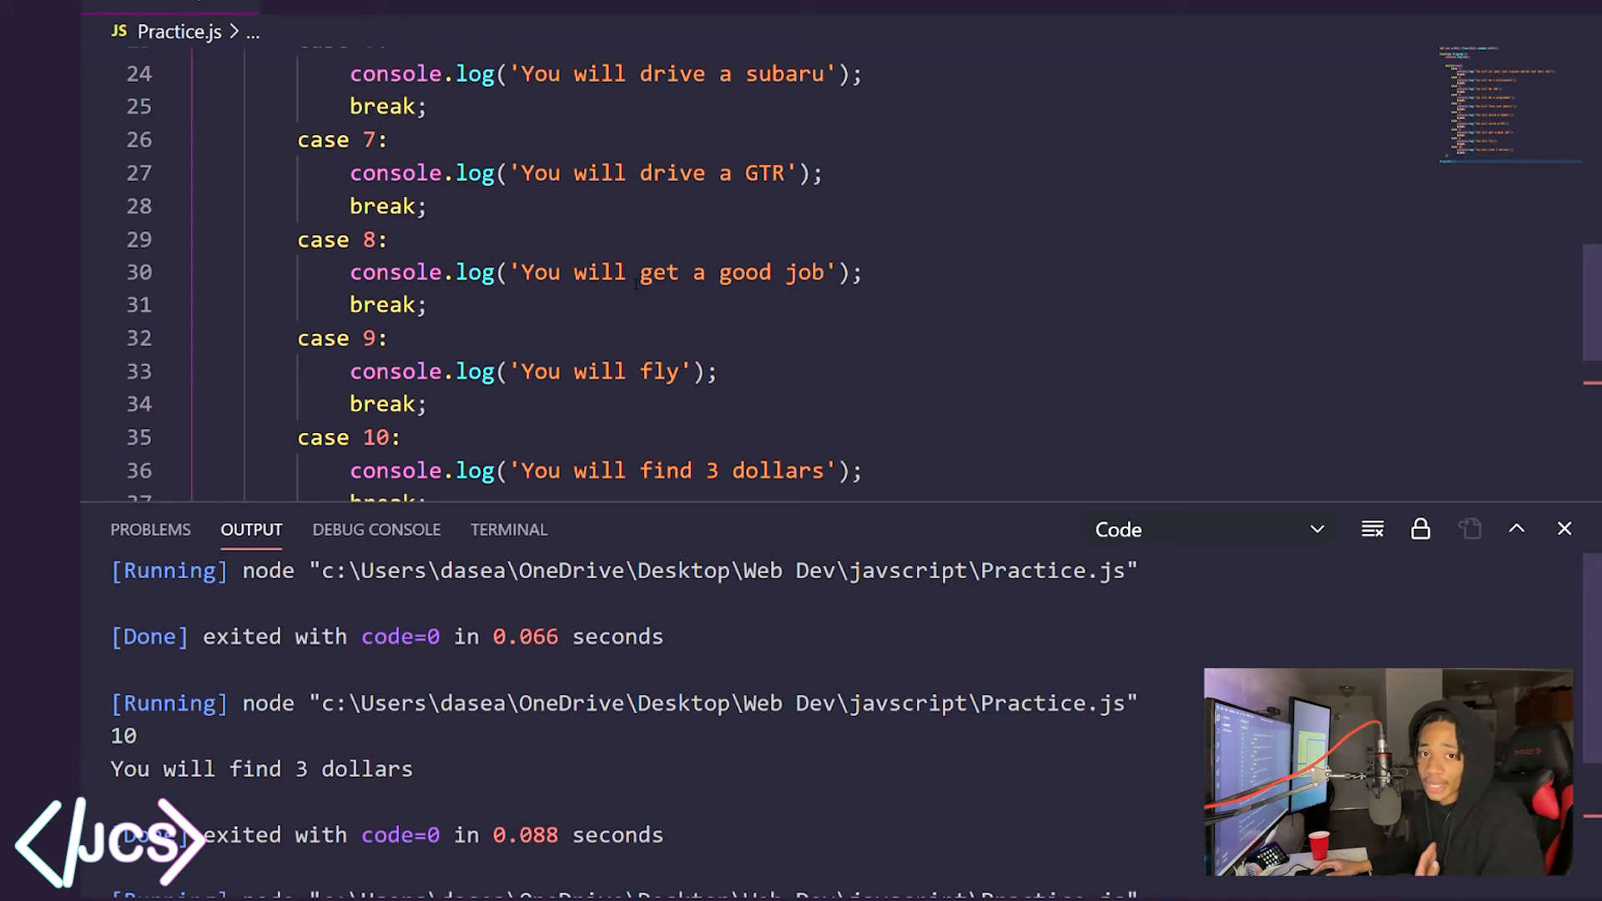
Scroll through the code and output showing 10 and 'You will find 3 dollars'
{"action": "scroll", "scroll_direction": "down", "scroll_amount": 3}
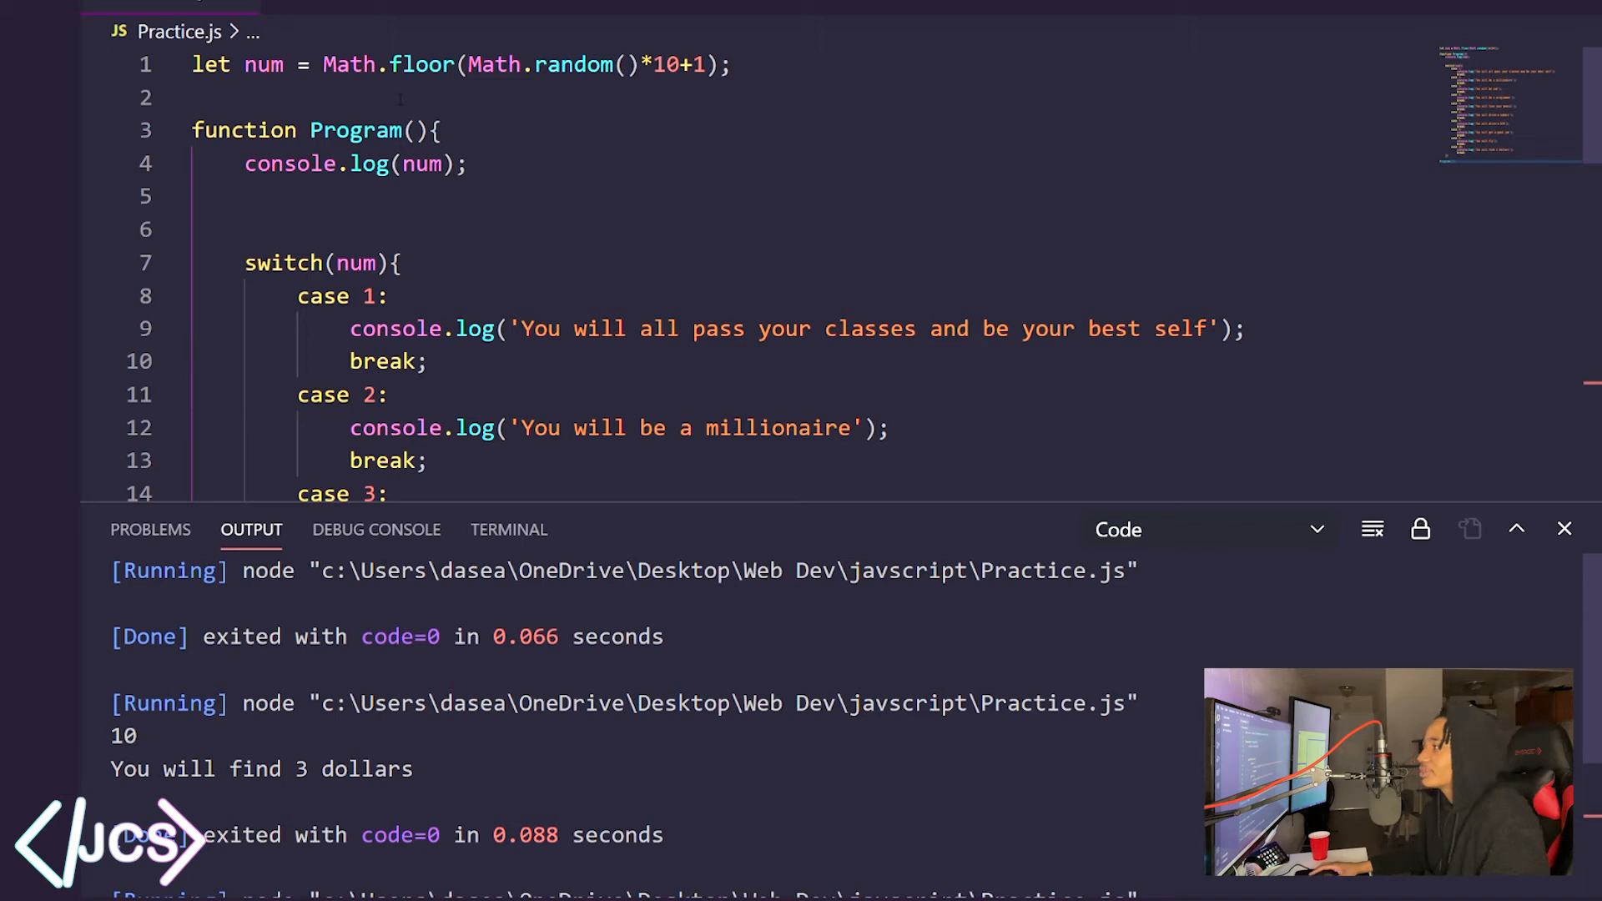
{"action": "mouse_move", "coordinate": [651, 37]}
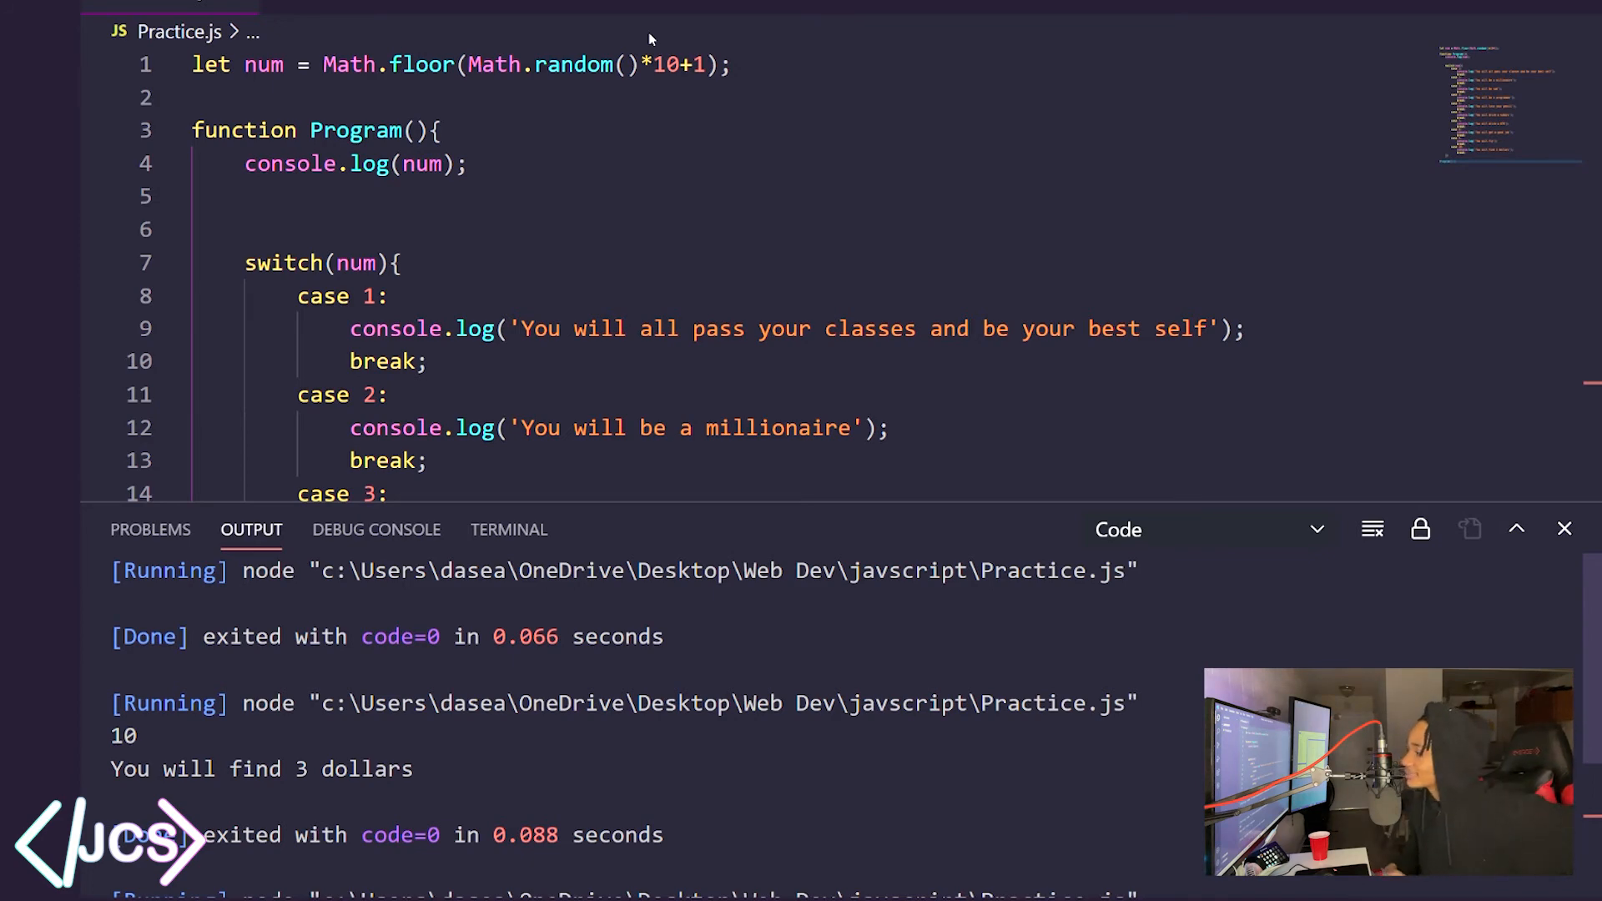
{"action": "mouse_move", "coordinate": [594, 24]}
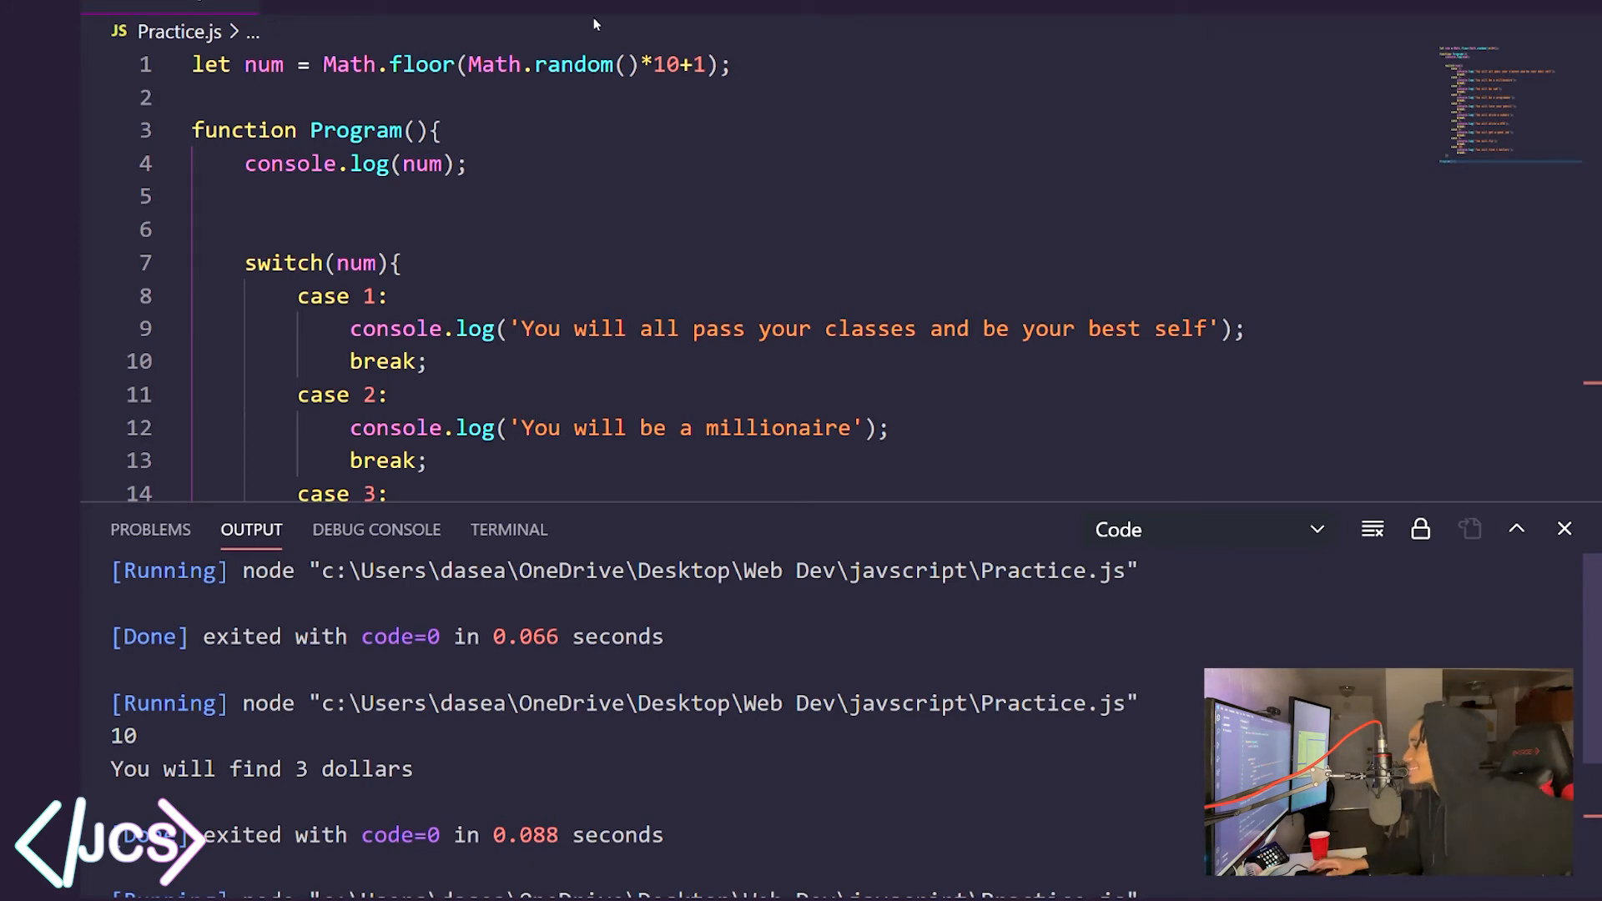
{"action": "scroll", "scroll_direction": "down", "scroll_amount": 3}
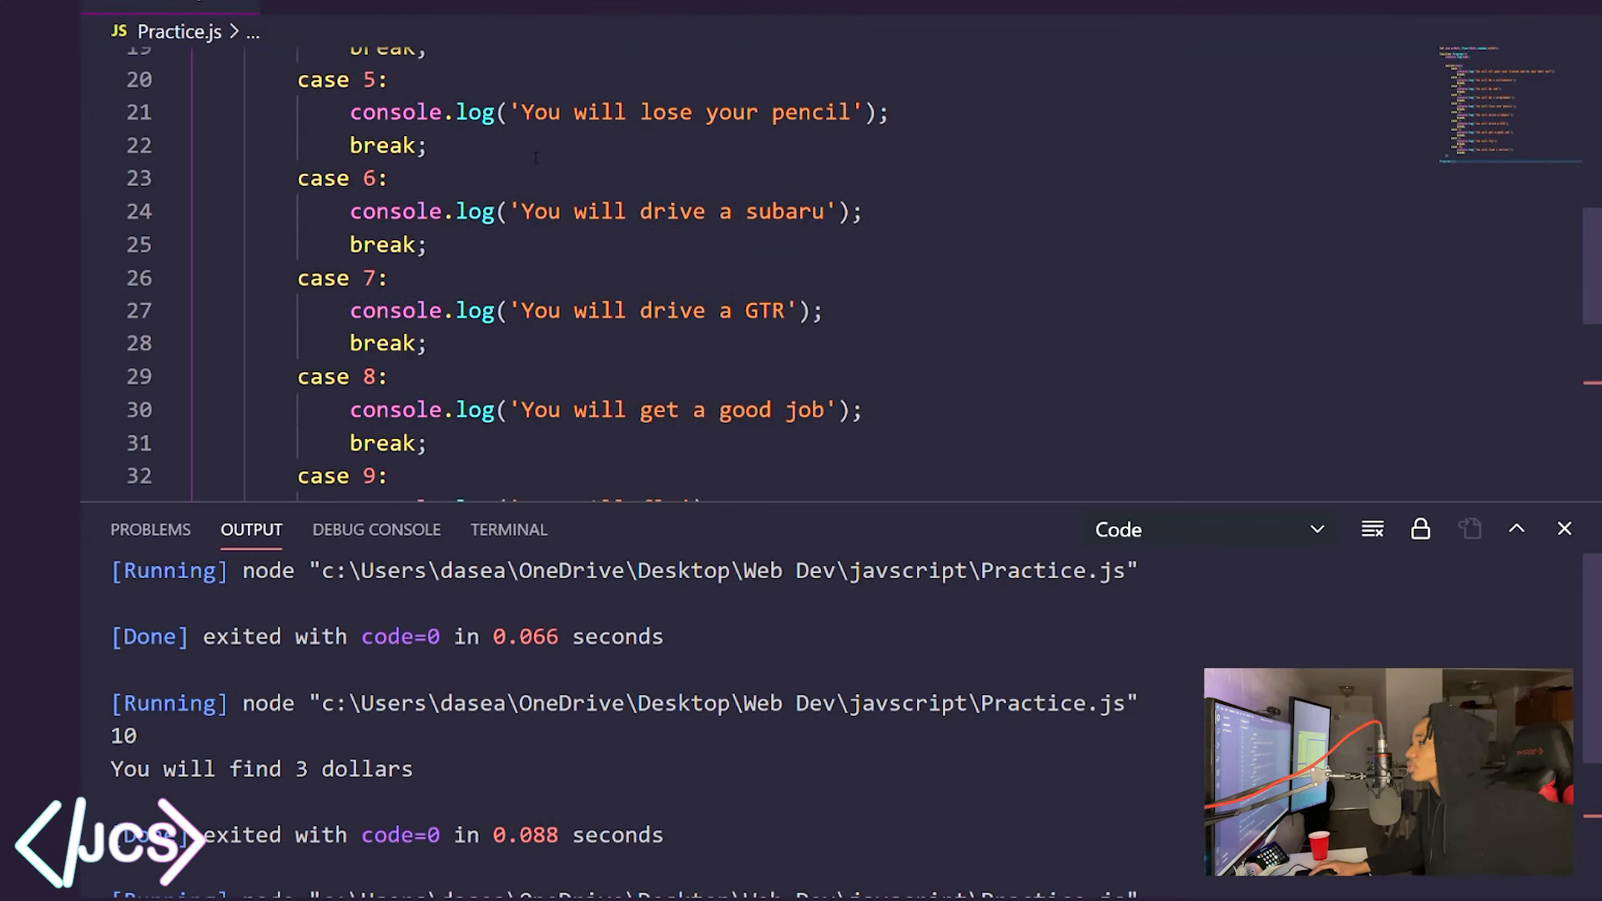